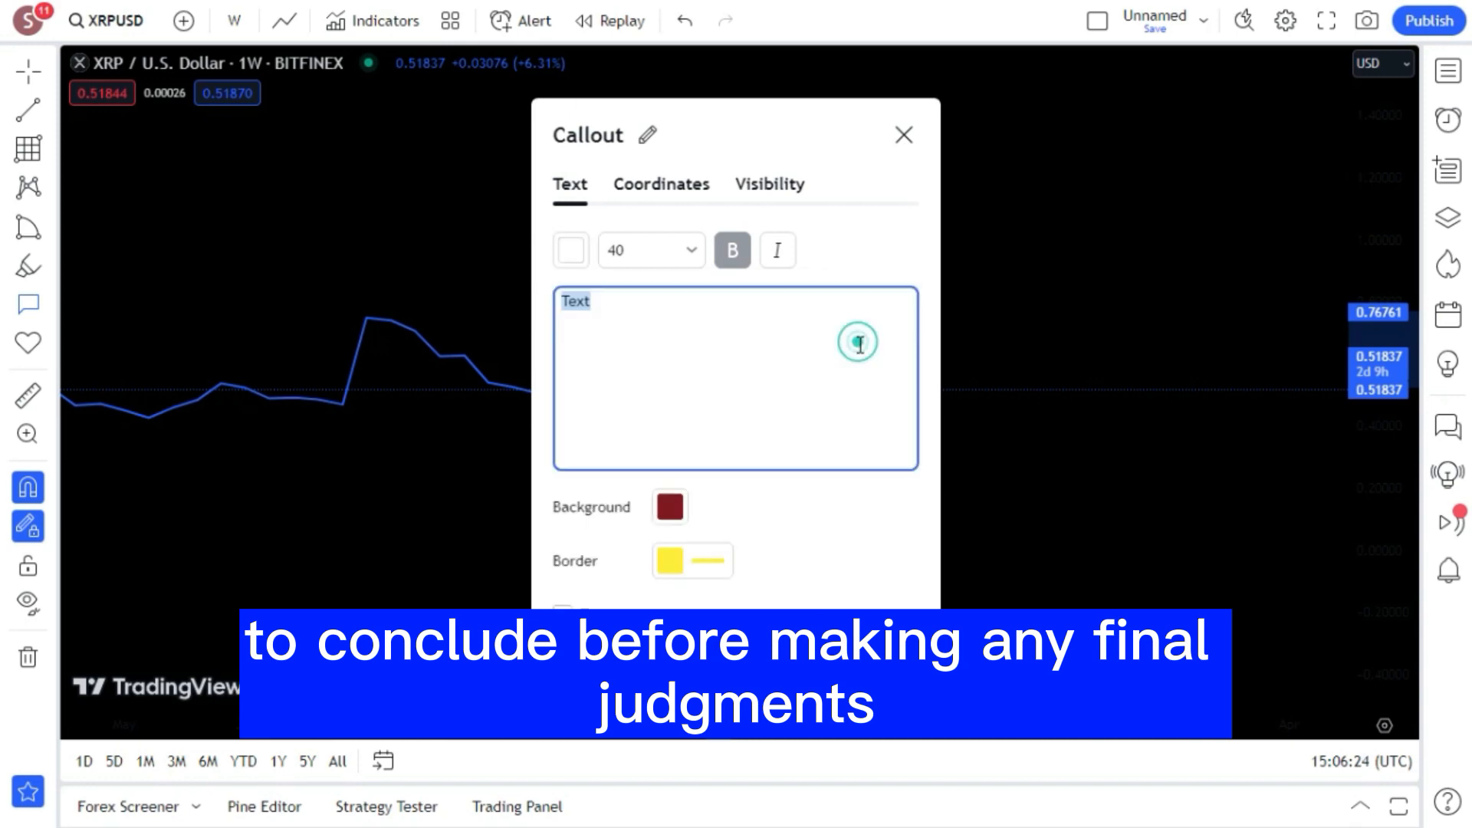
Step: Enter the first callout line 'XRP TODAY PRICE = 0.51837'
text(x)
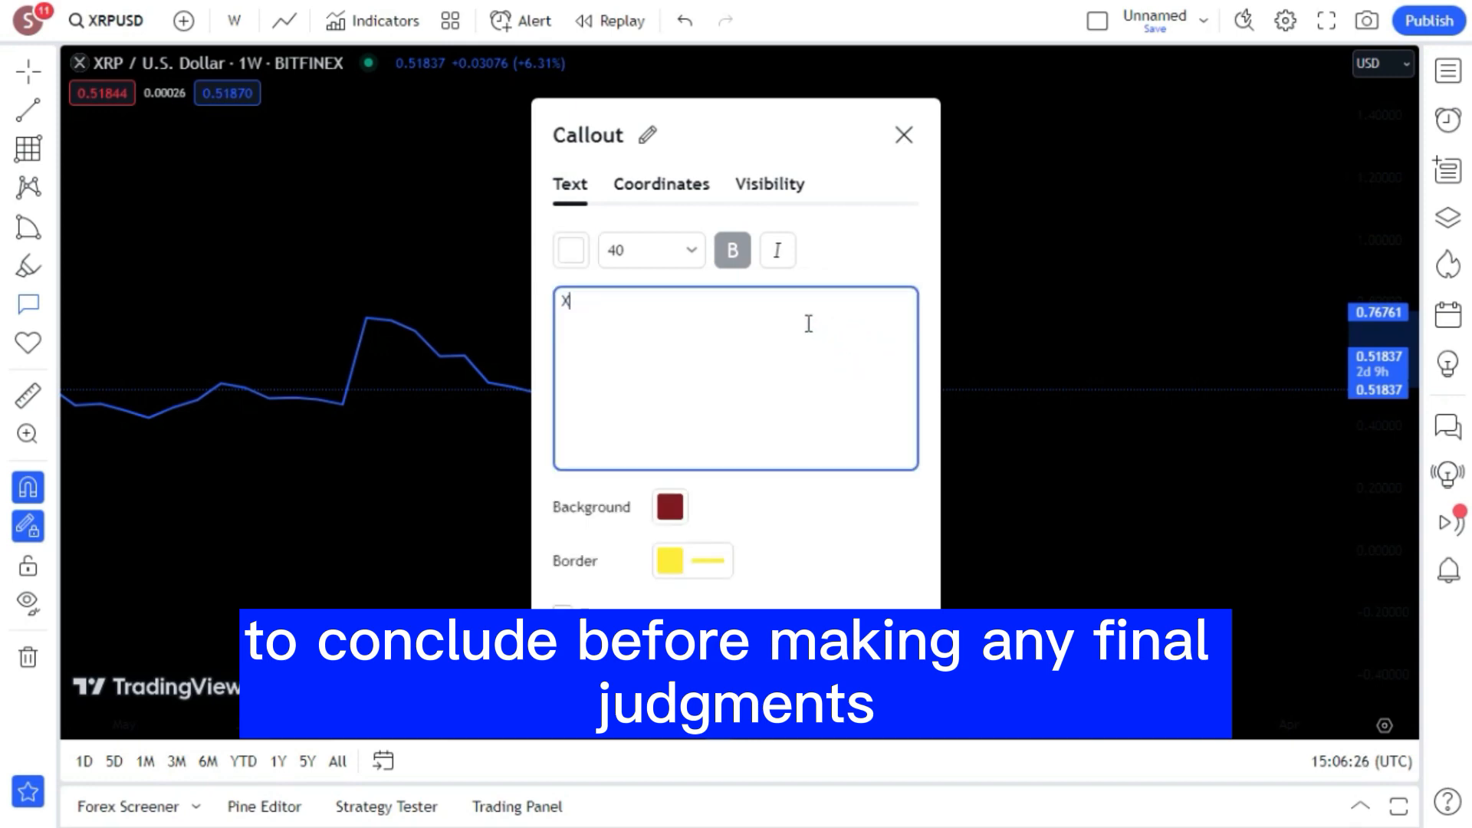
text(RP)
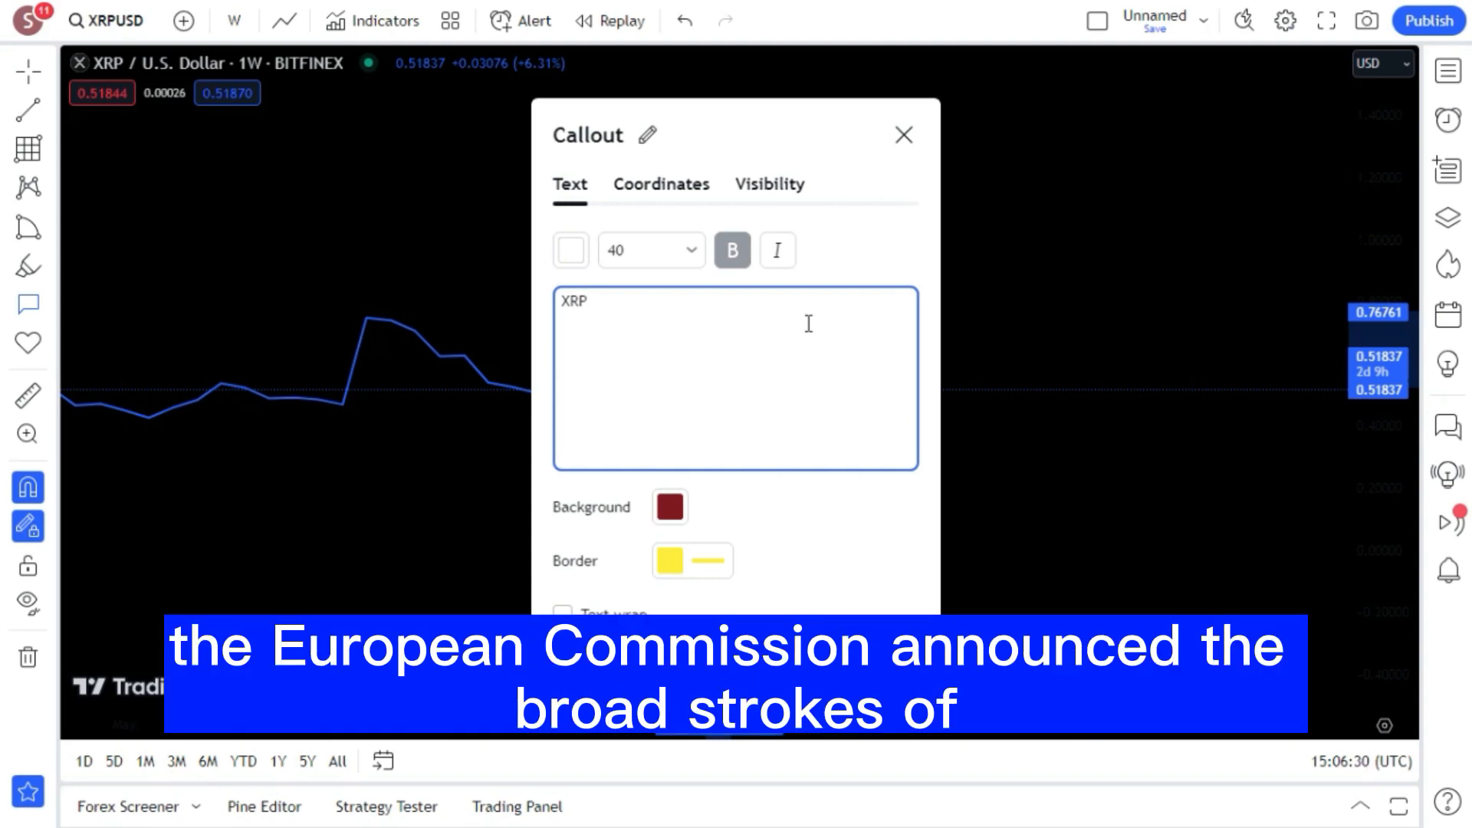
text(TODAY)
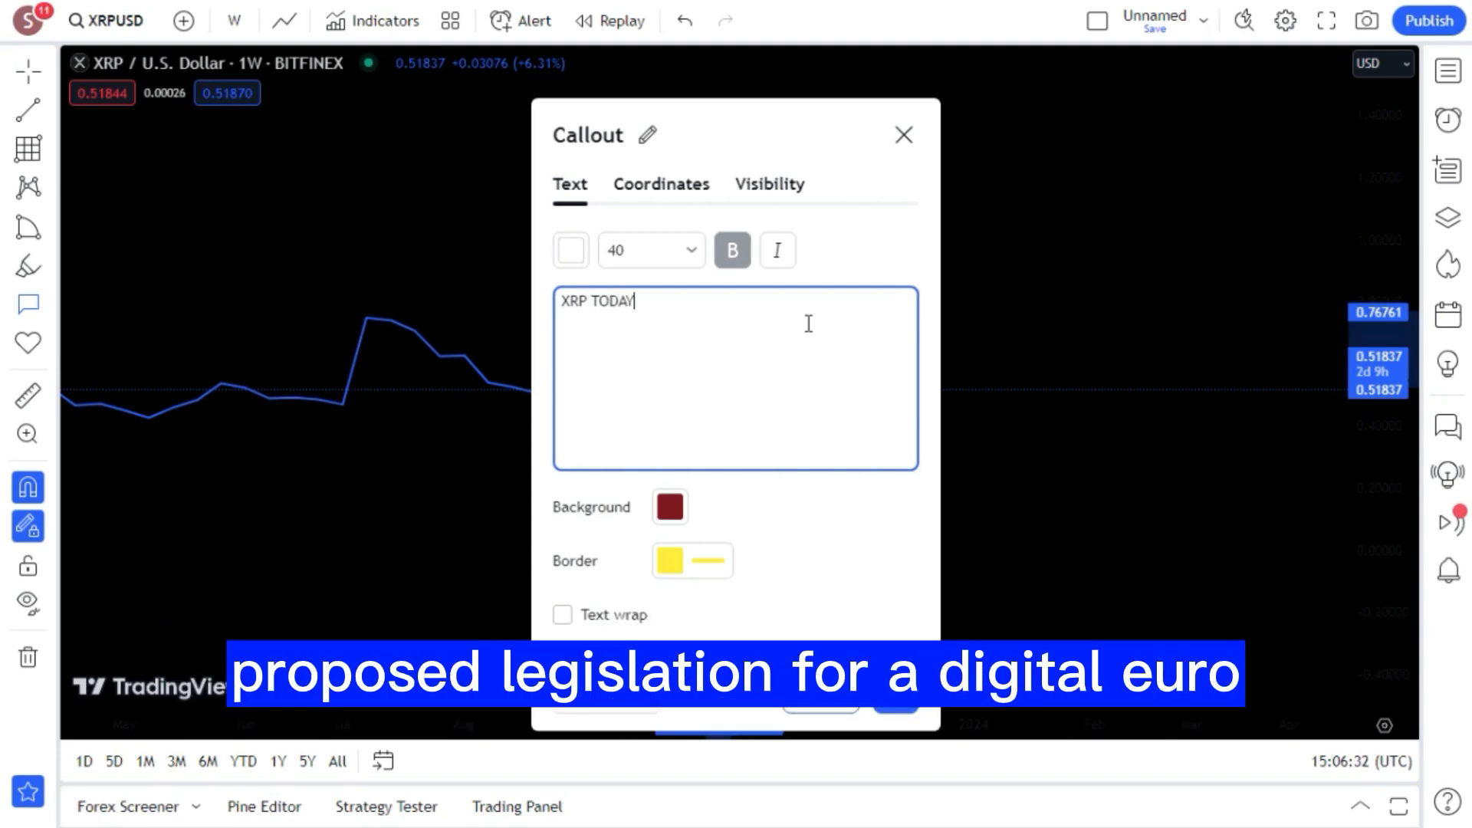
text(PRICE)
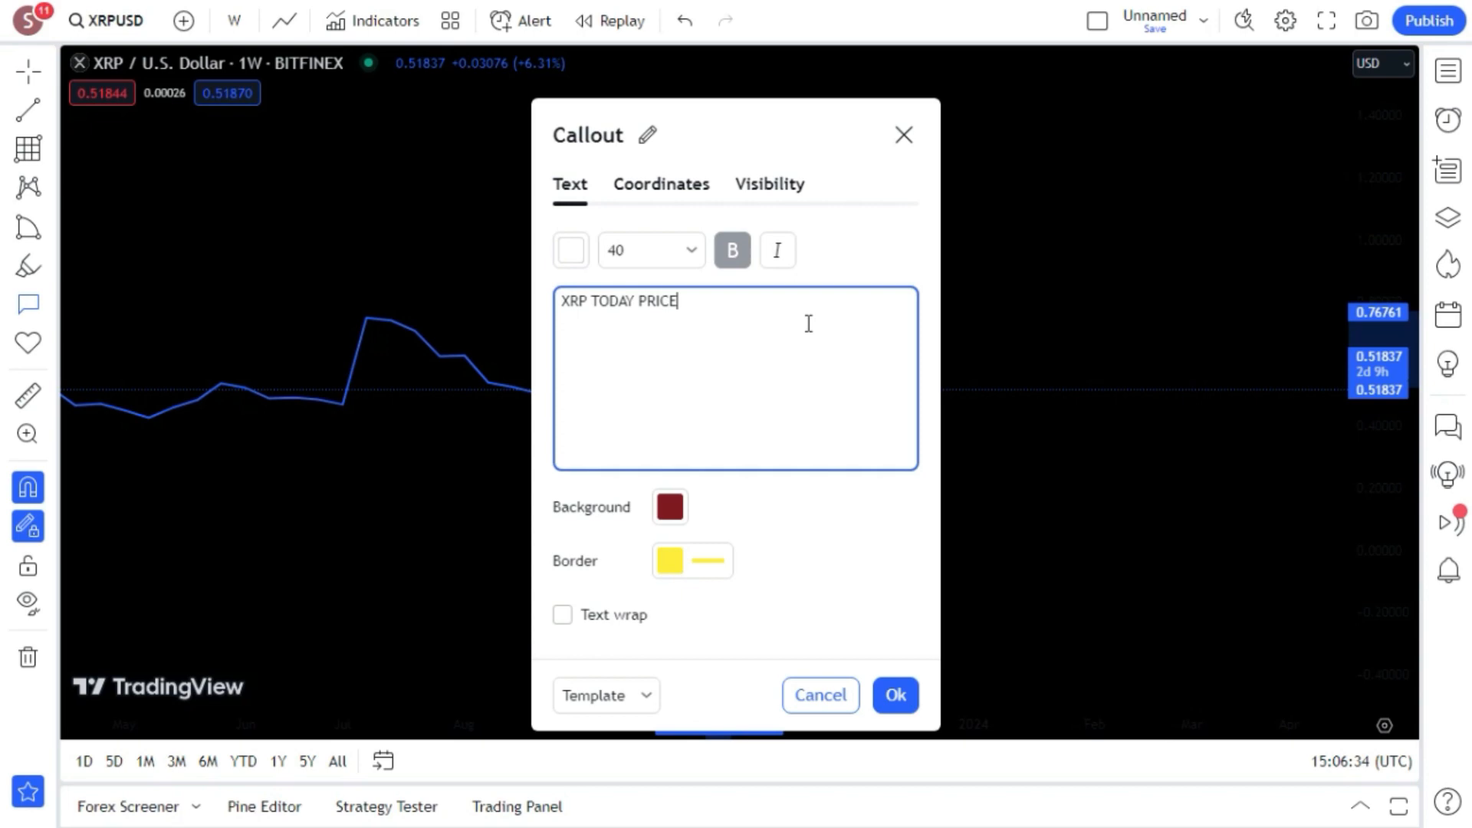
text(=-)
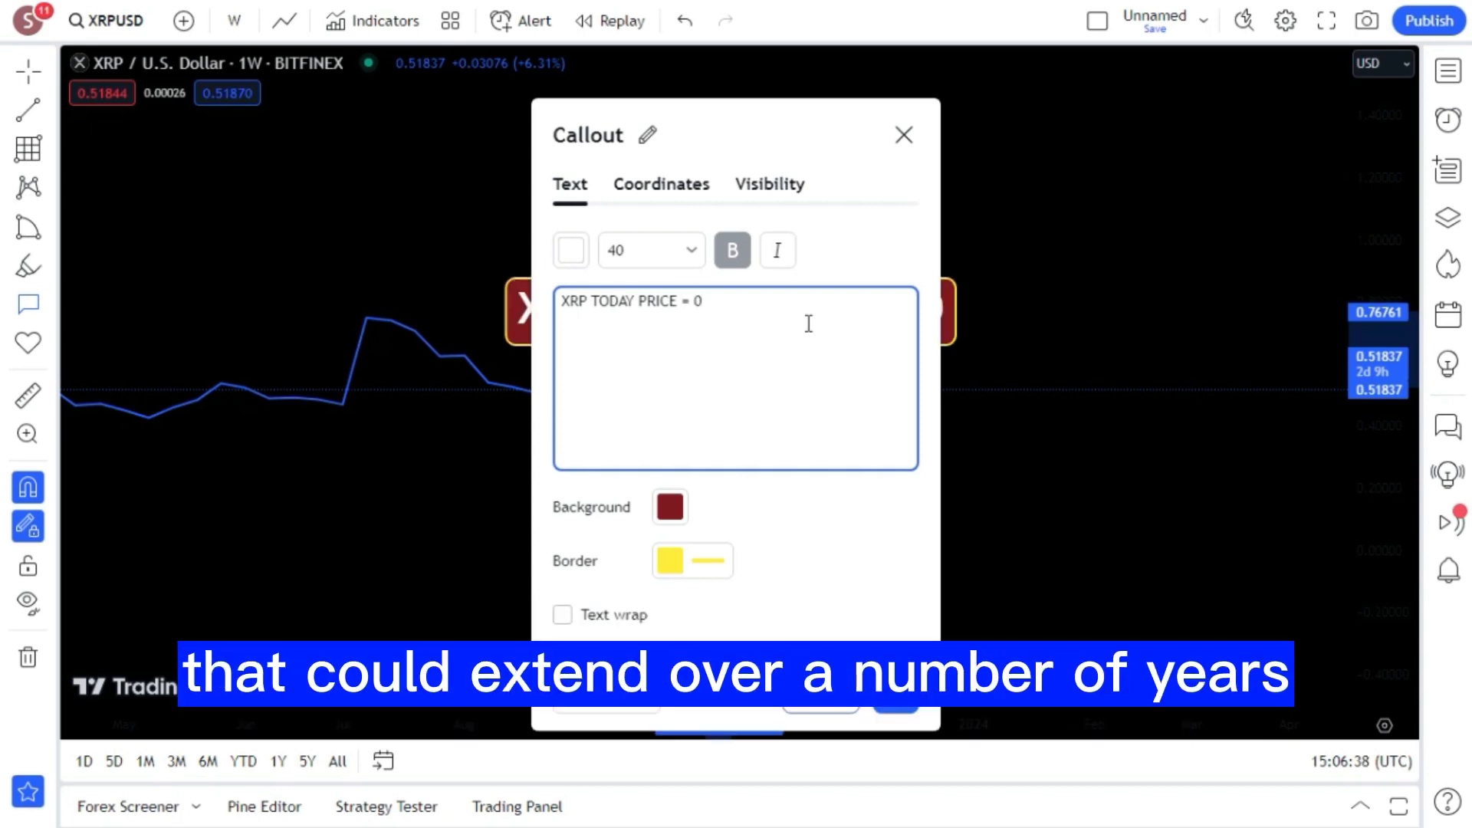
text(.51837)
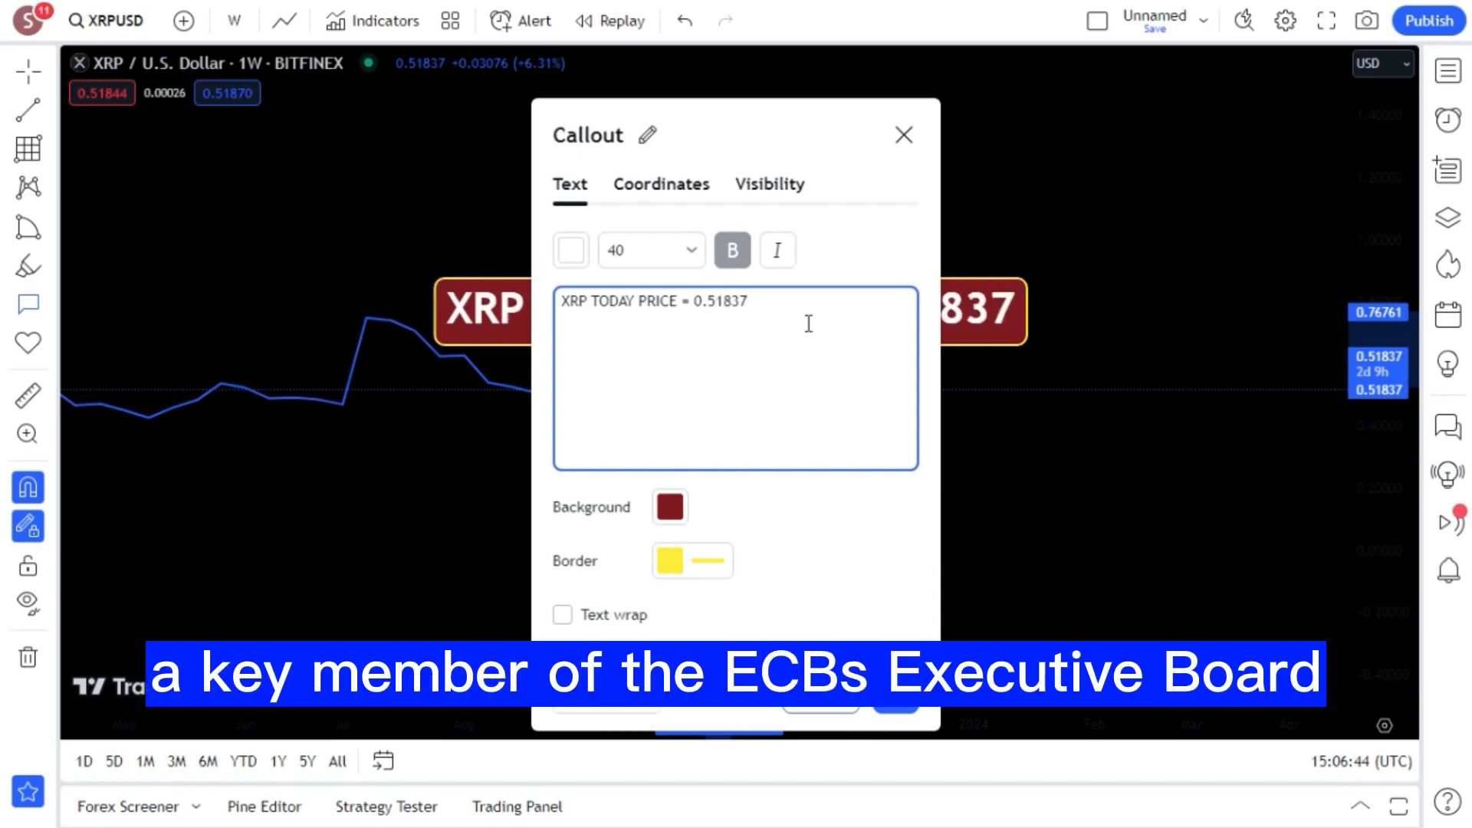
Step: Begin the second line 'XRP YESTERDAY PRICE = 0.' for yesterday's price
text(XRP YES)
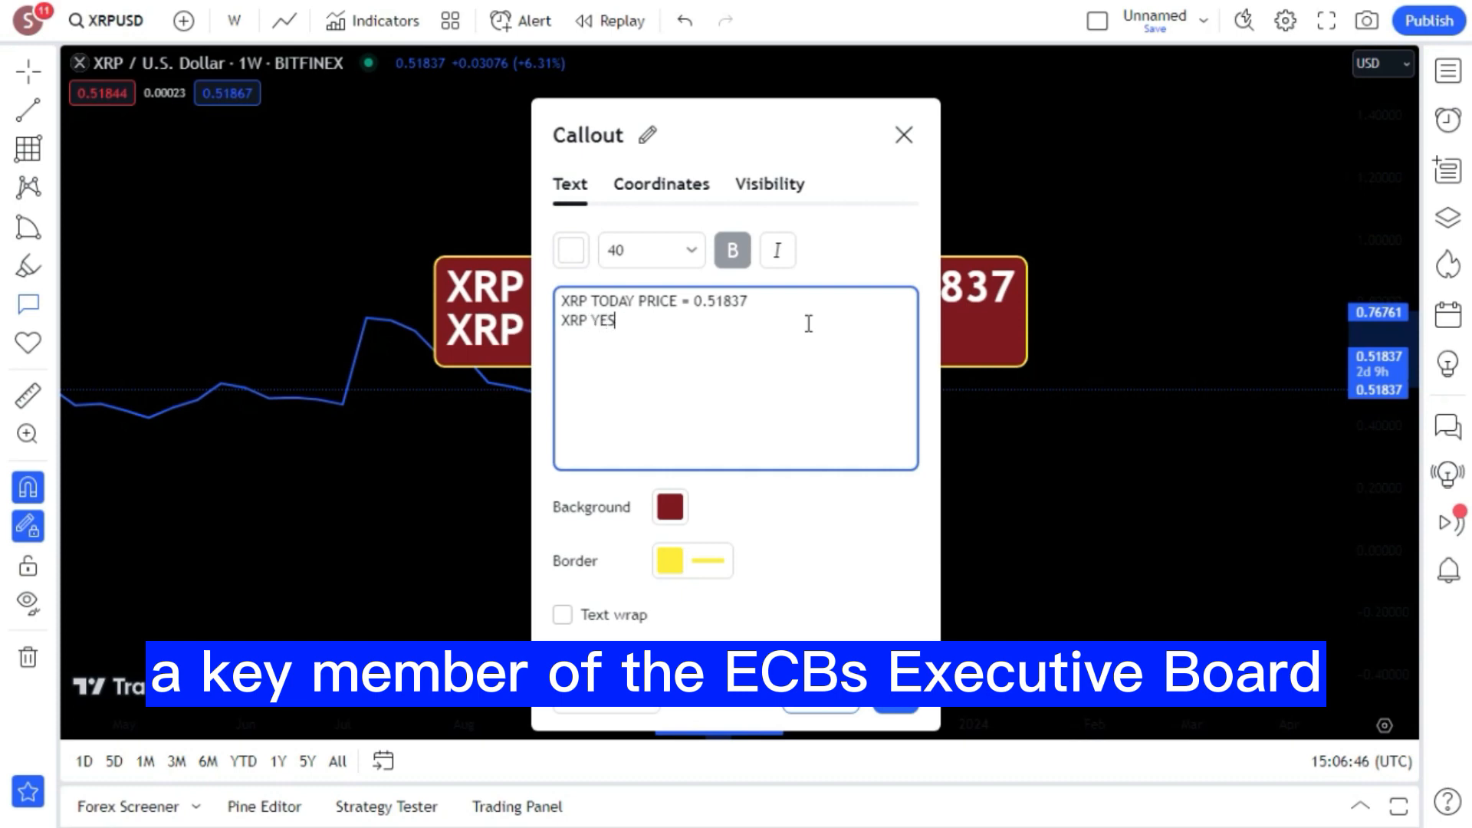
text(TERDAY)
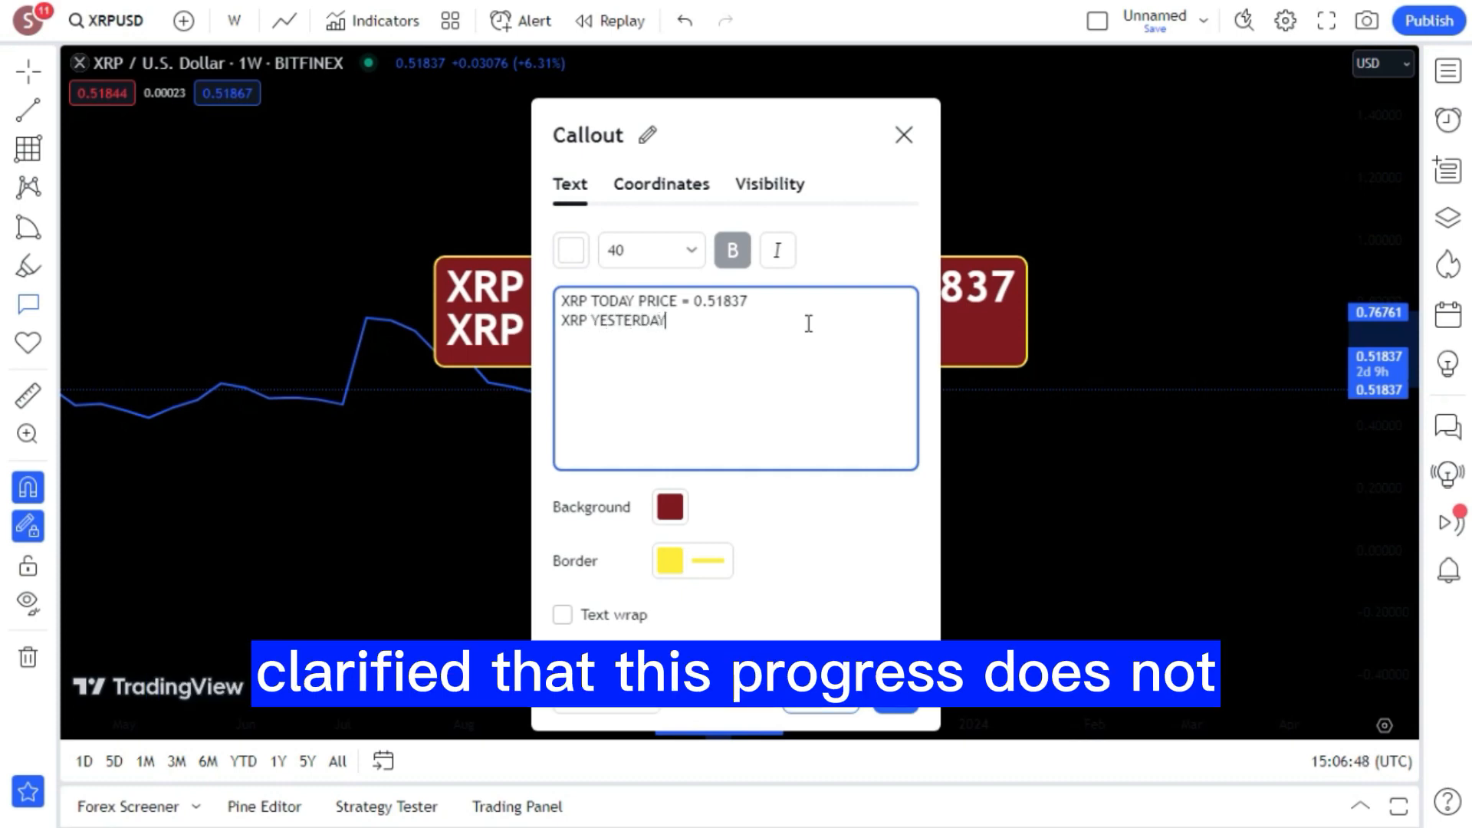
text(PRICE)
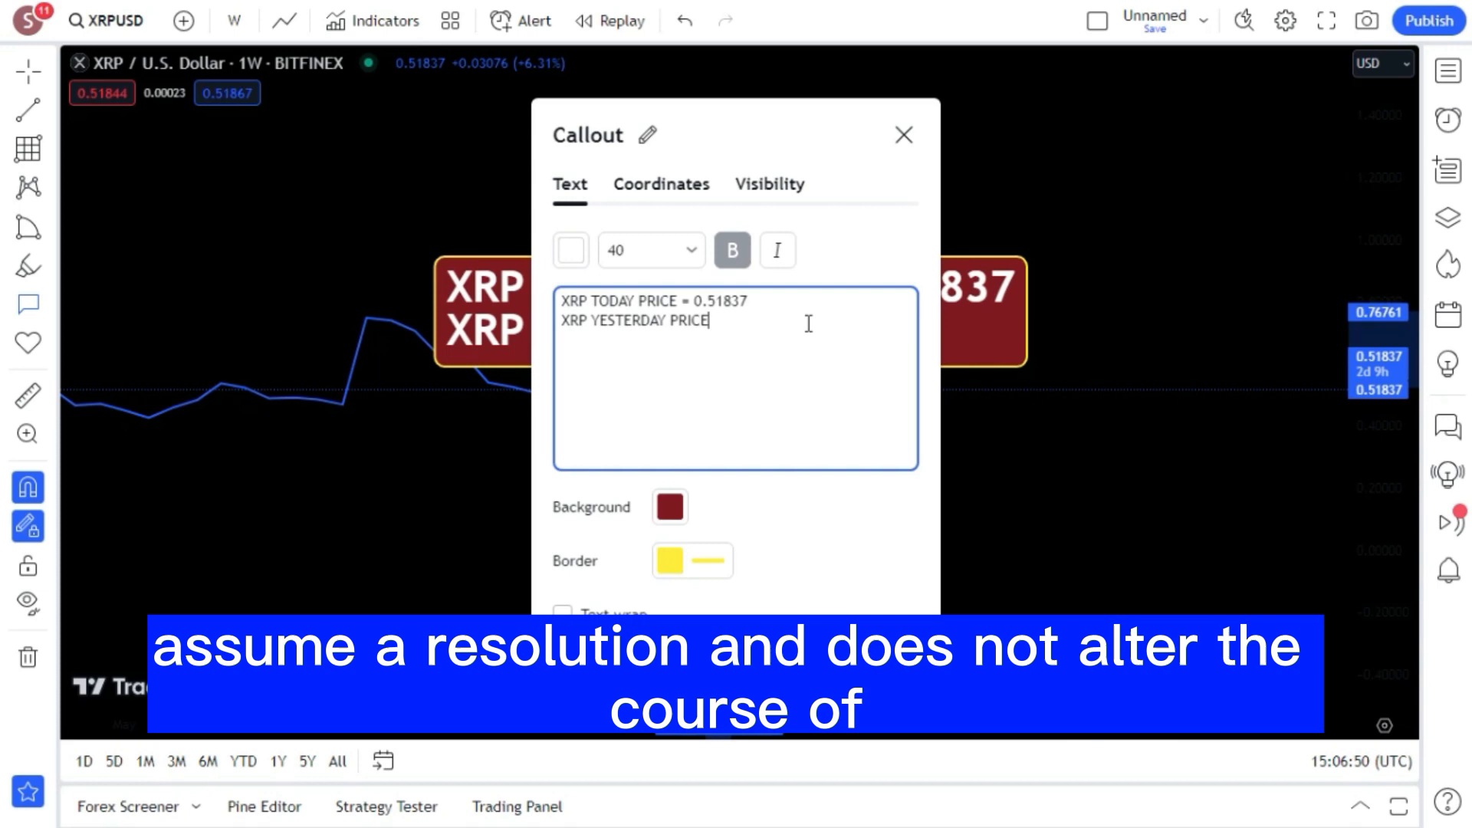
text(= 0.)
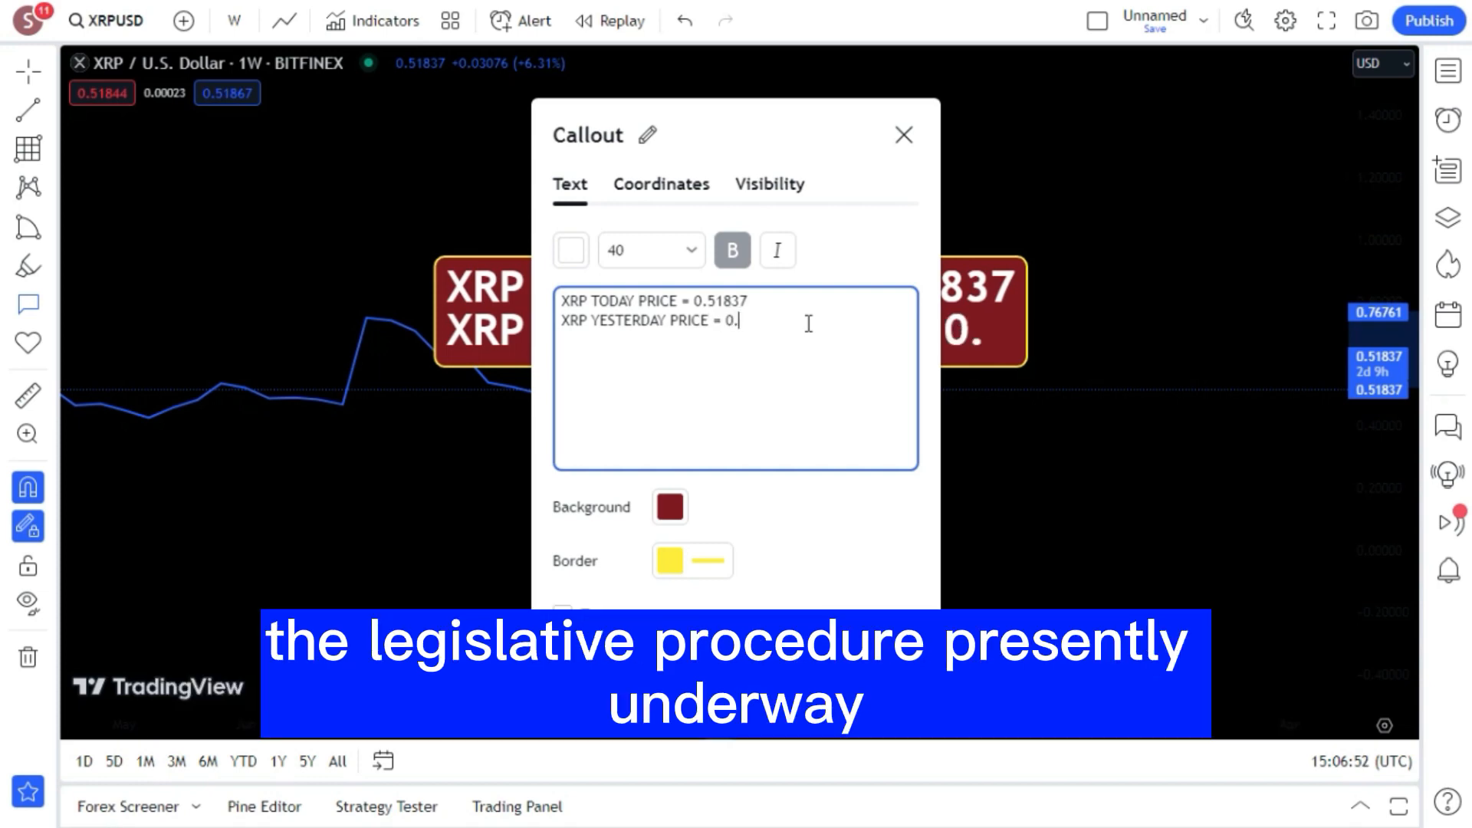
Step: Complete yesterday's price 0.52864 and add 'Tomorrow's xrp price will be = 0.53855'
text(52864)
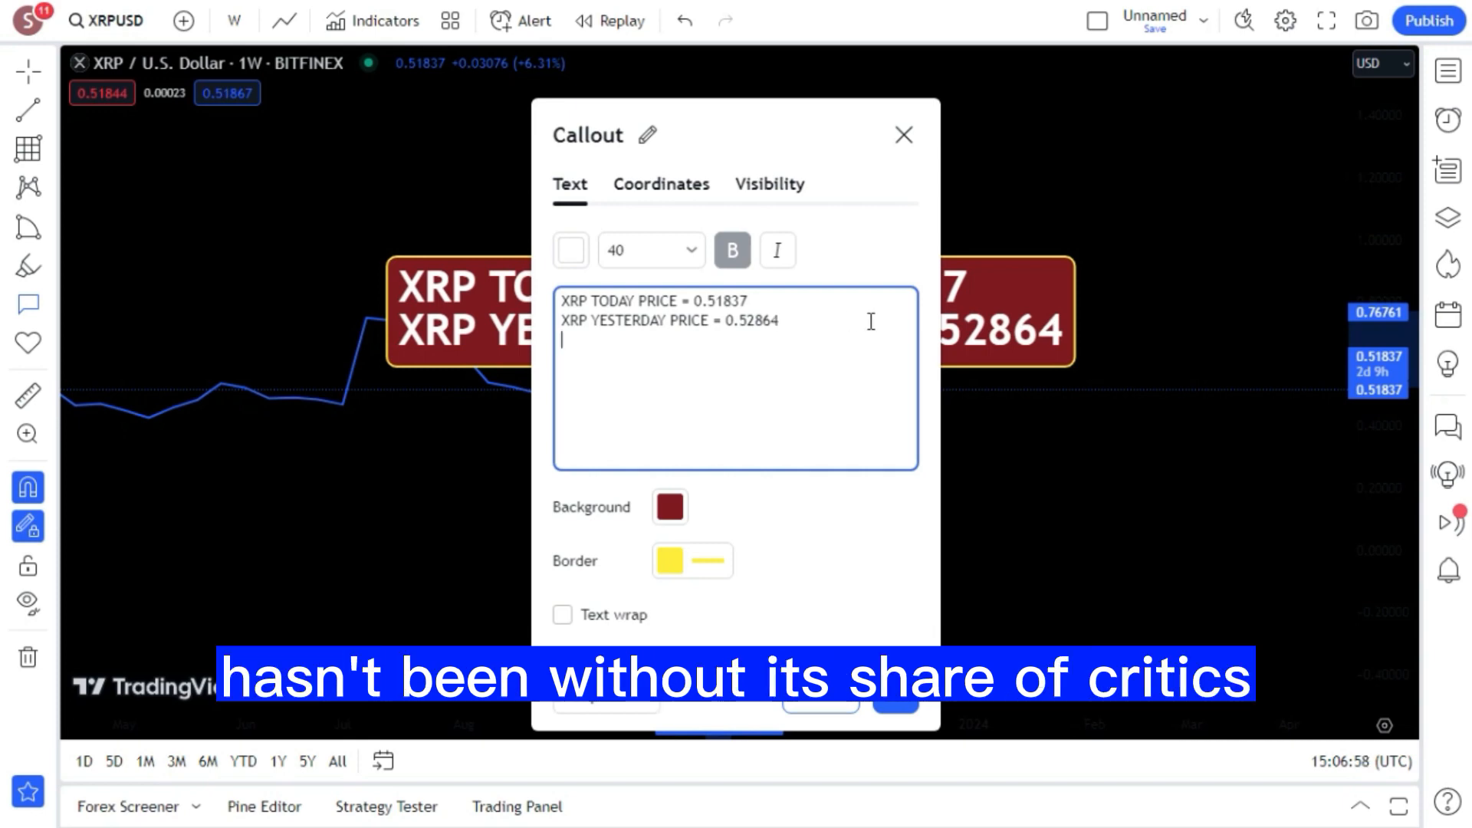
text(To)
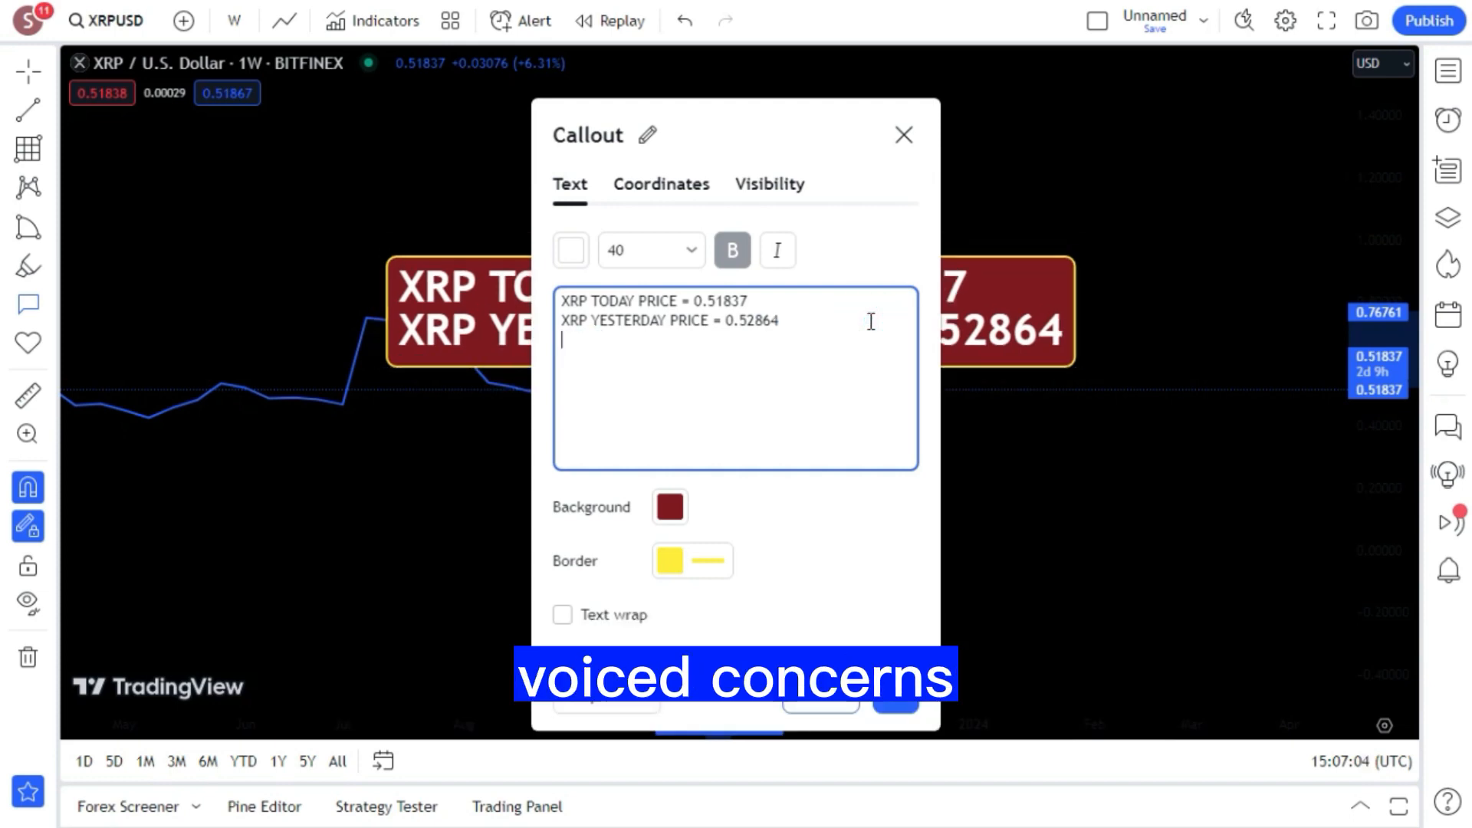
text(Tomorrow)
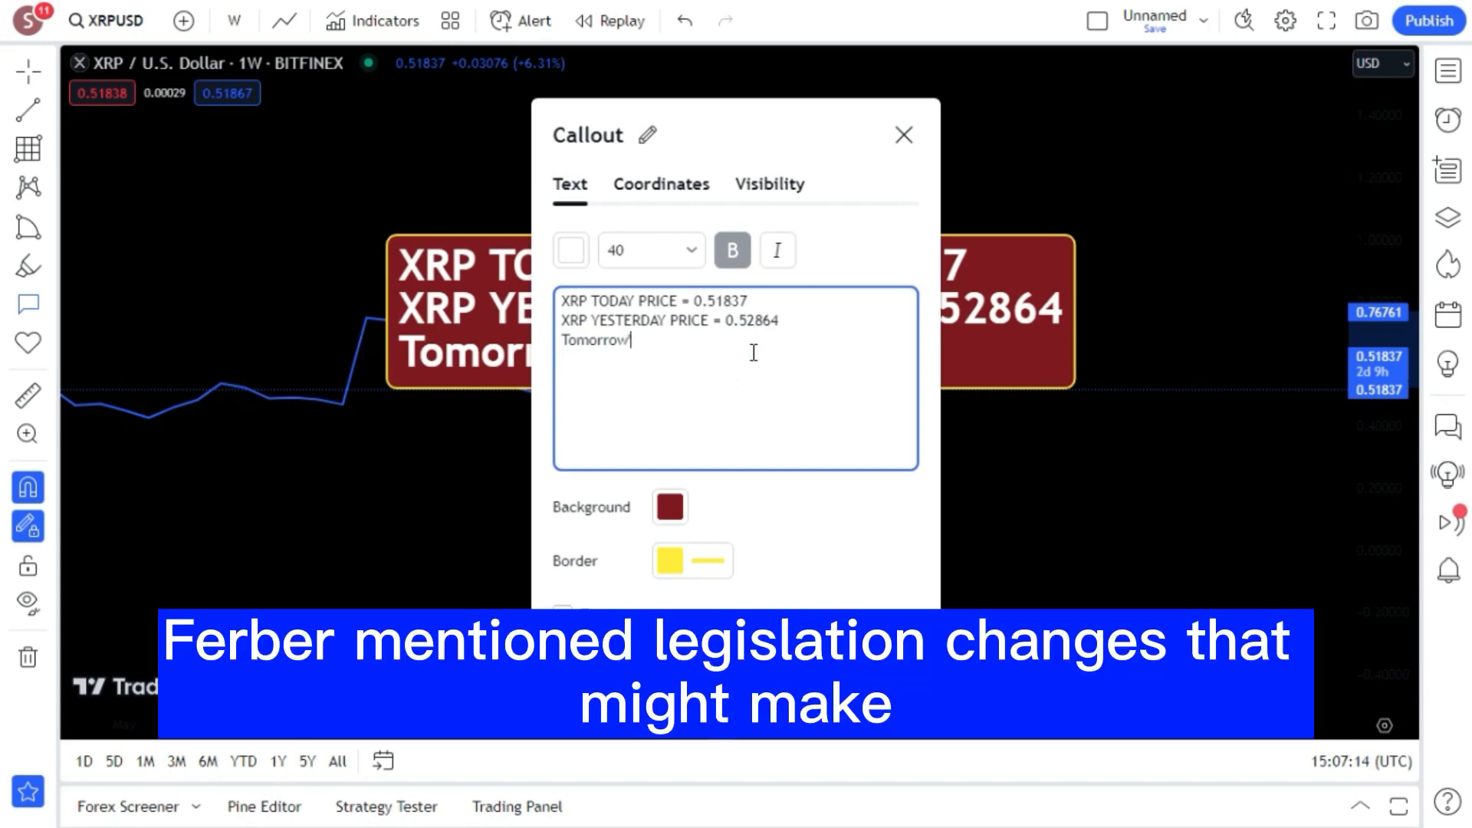
text('s)
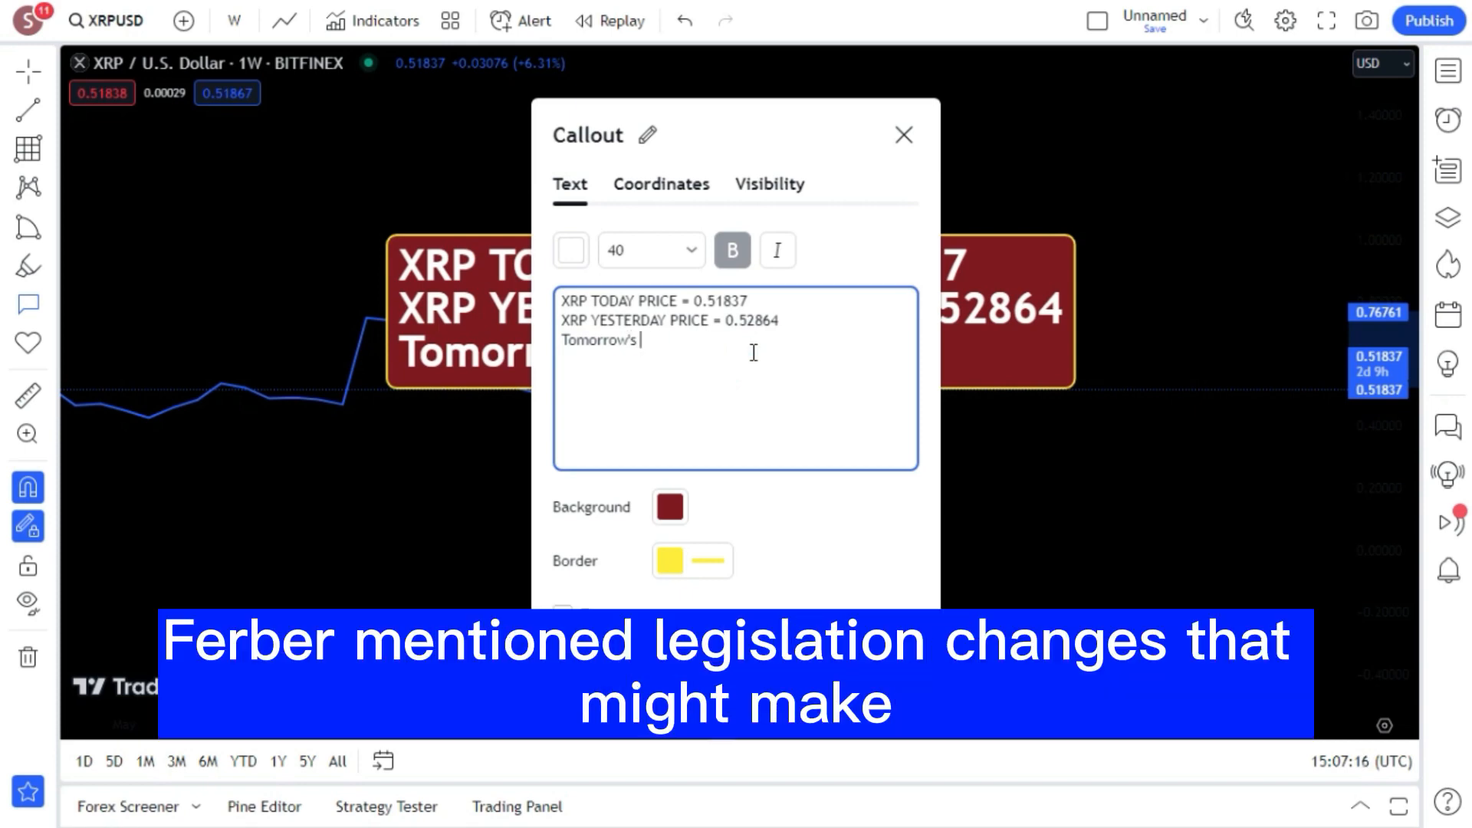
text(xrp price)
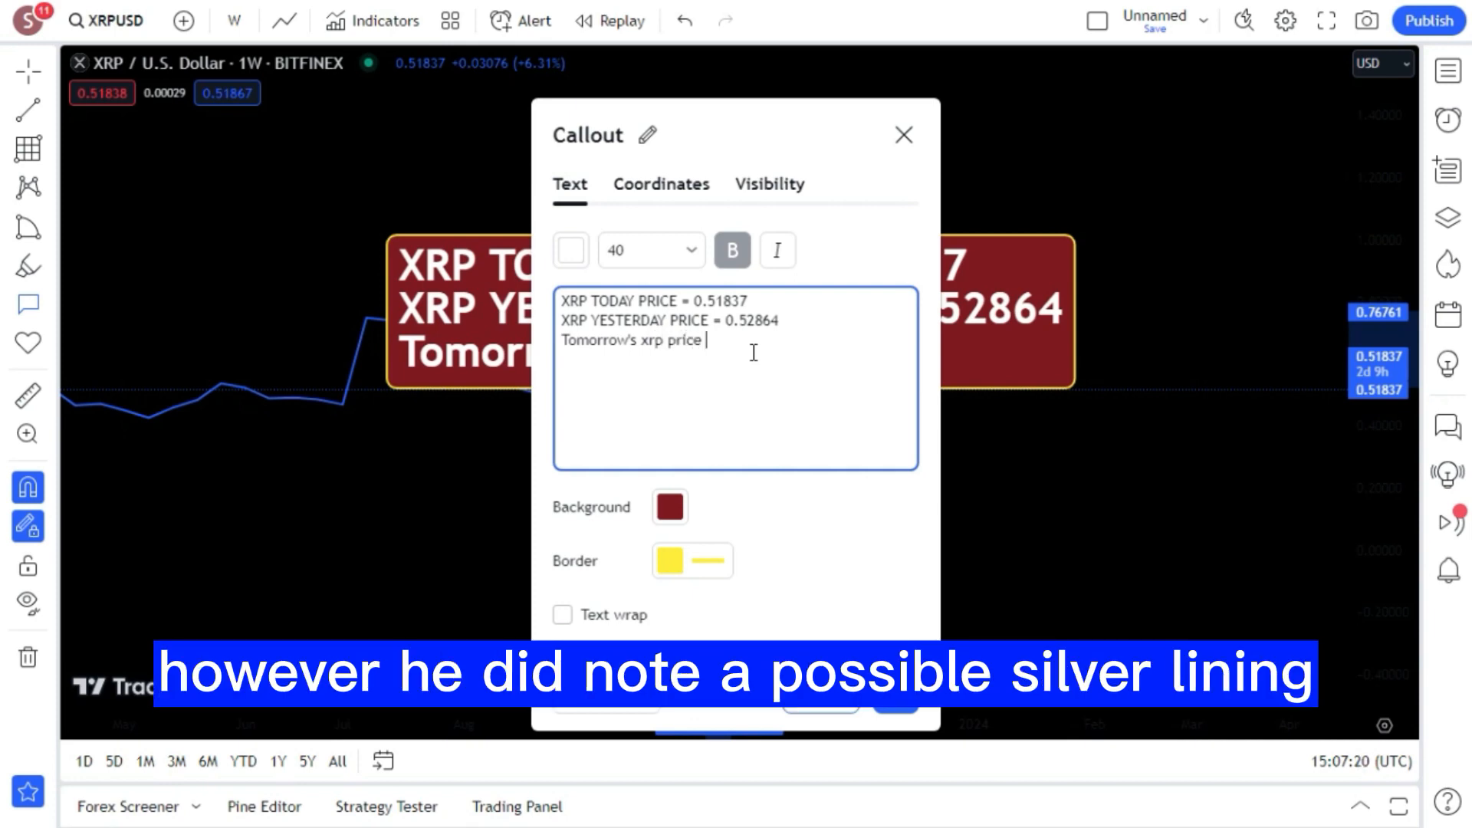
text(will b)
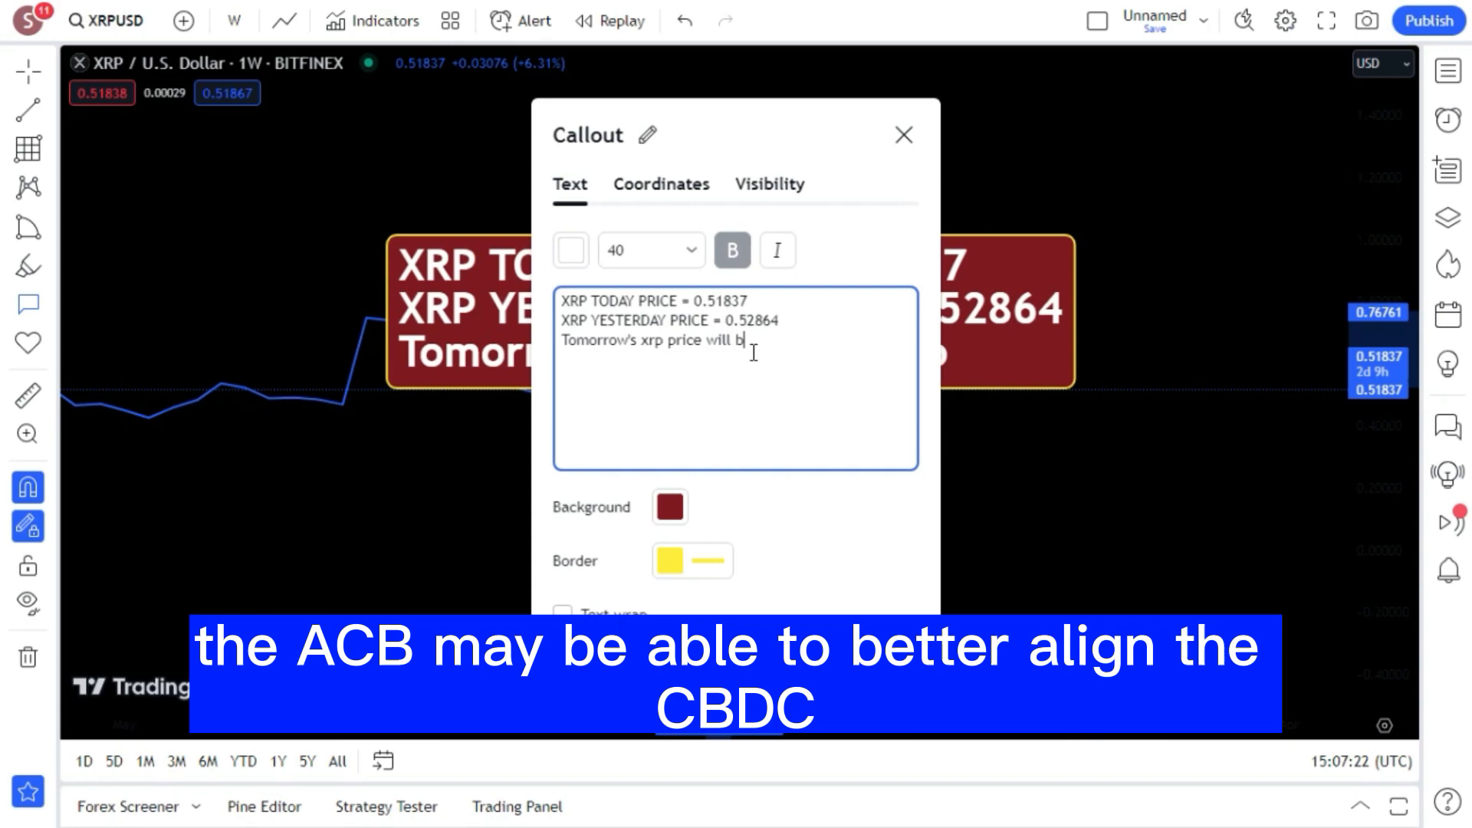
text(e)
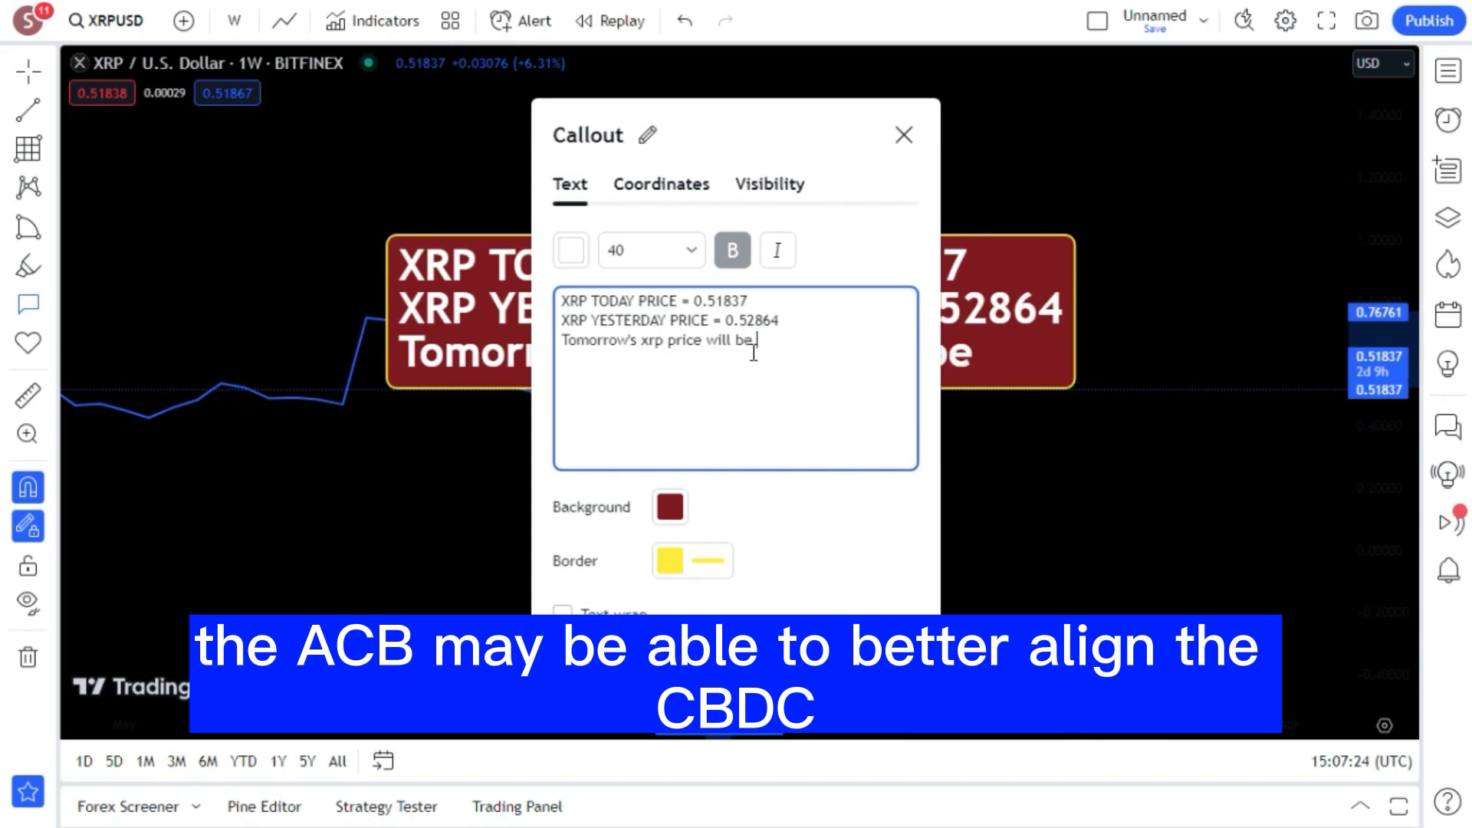
text(= 0)
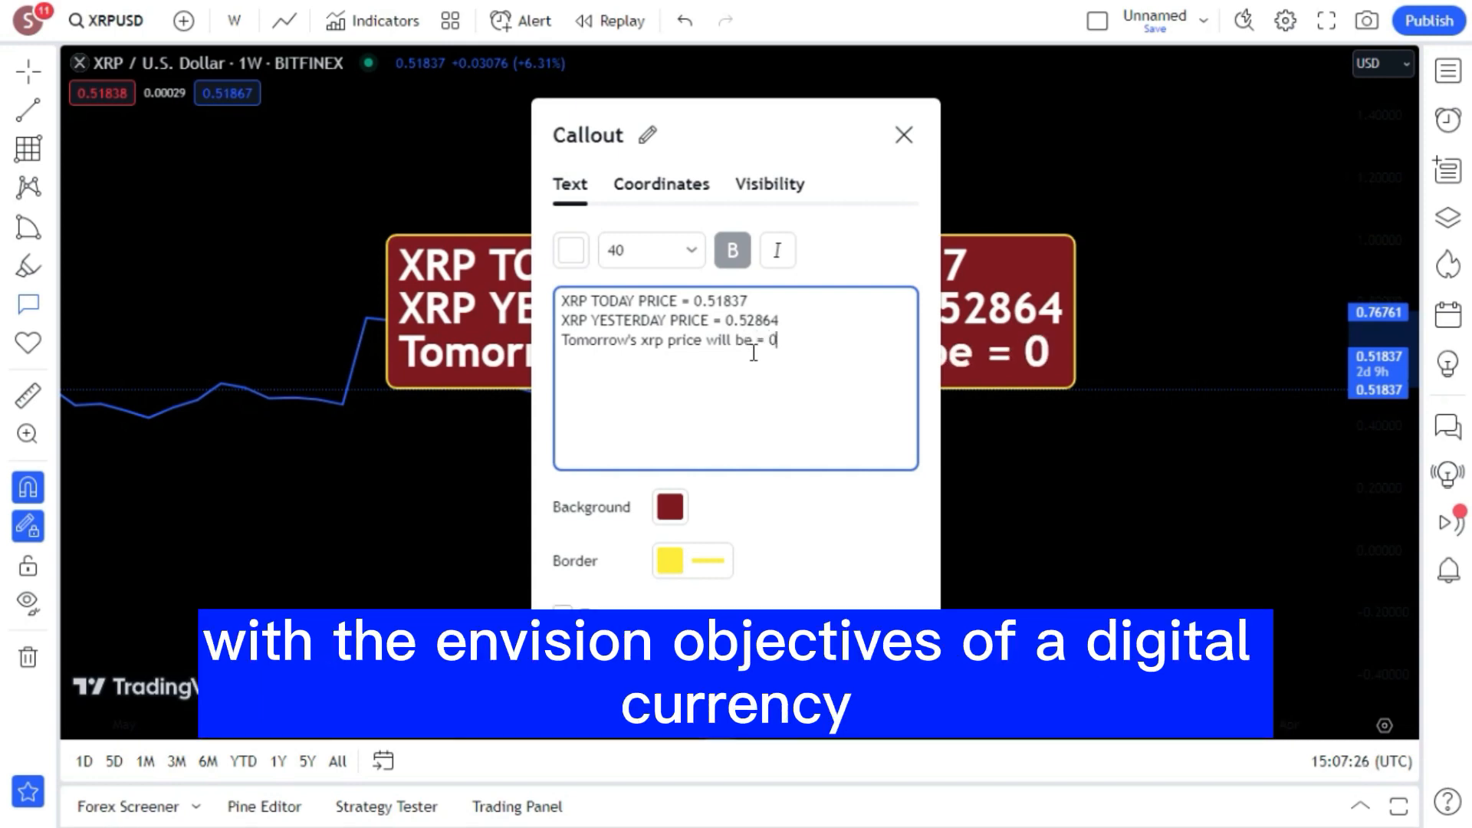
text(.)
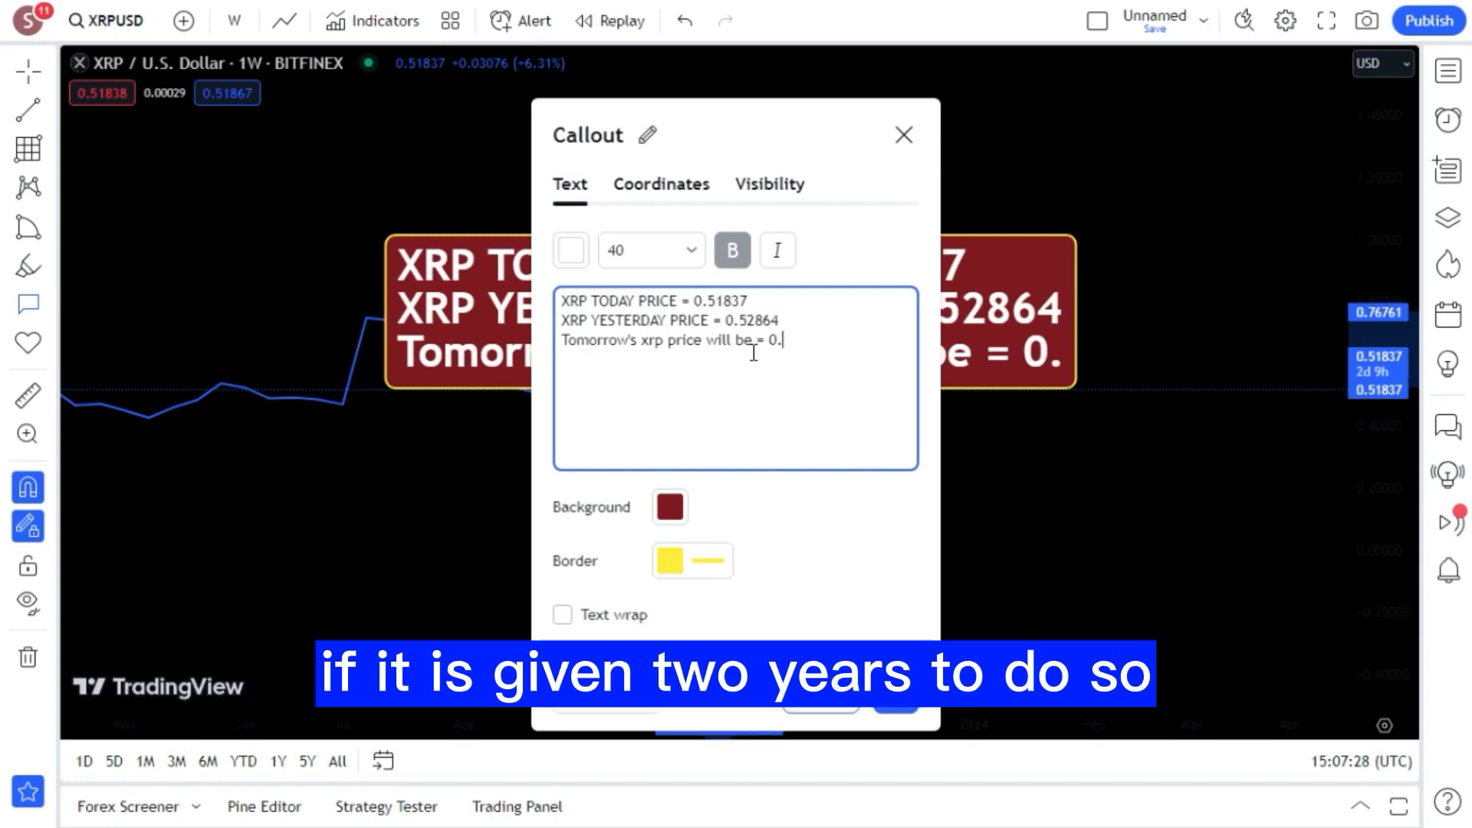
text(53855)
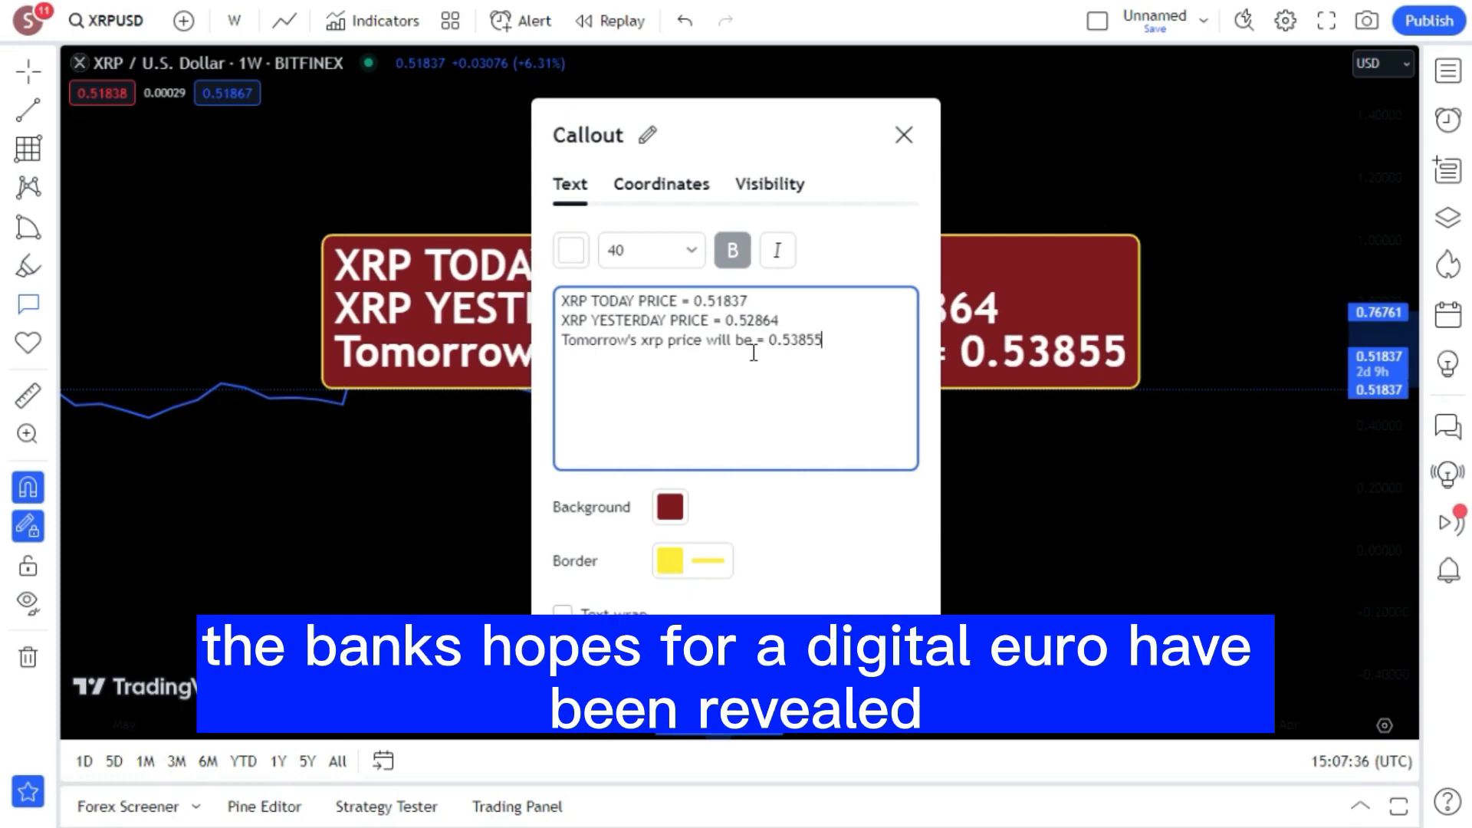
Step: Confirm the callout text so the weekly XRP chart shows on its own
click(901, 135)
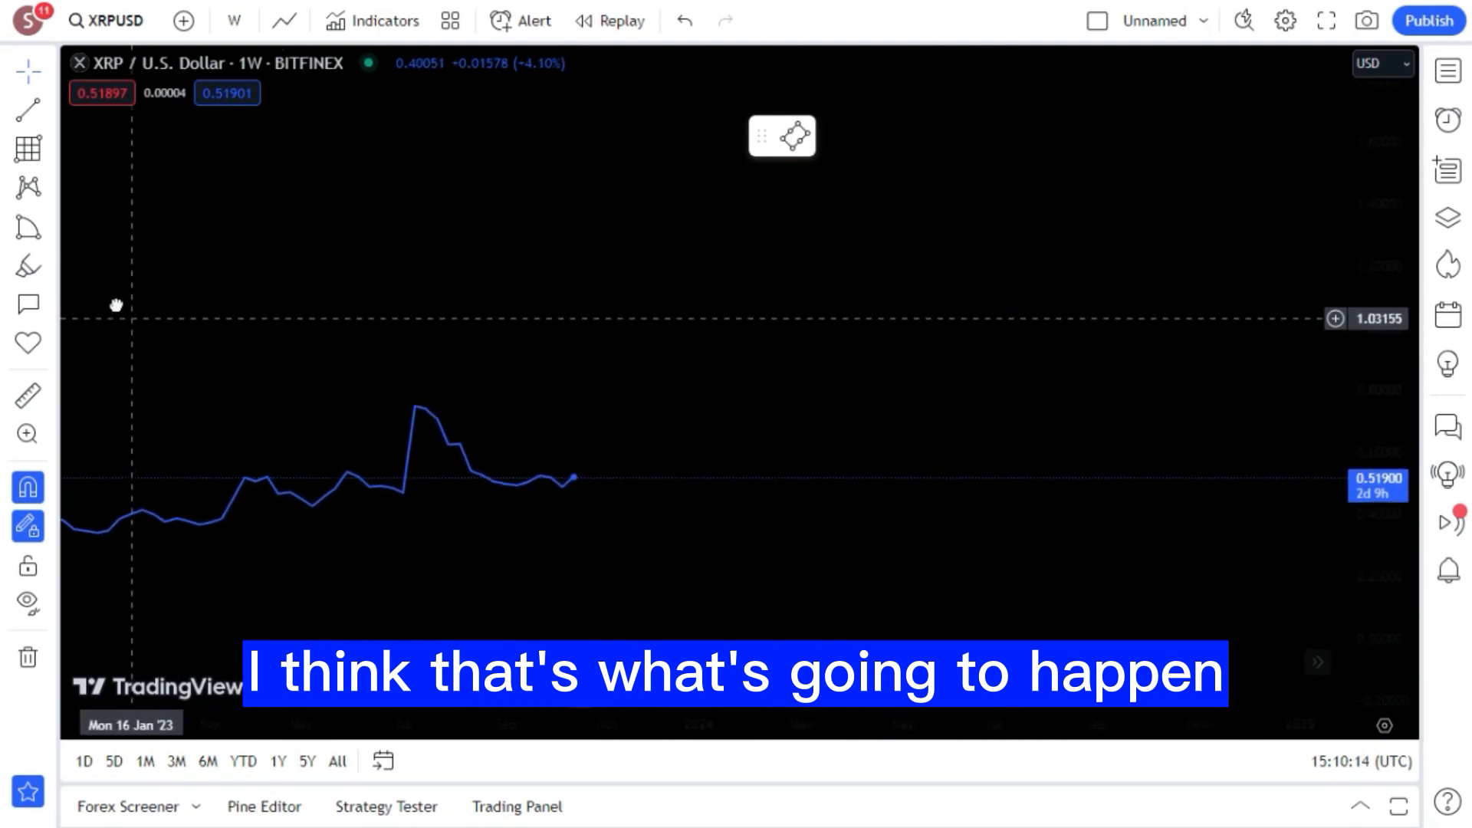
Step: Start a zigzag path over the early price line, colour it red and extend it rightward
click(27, 266)
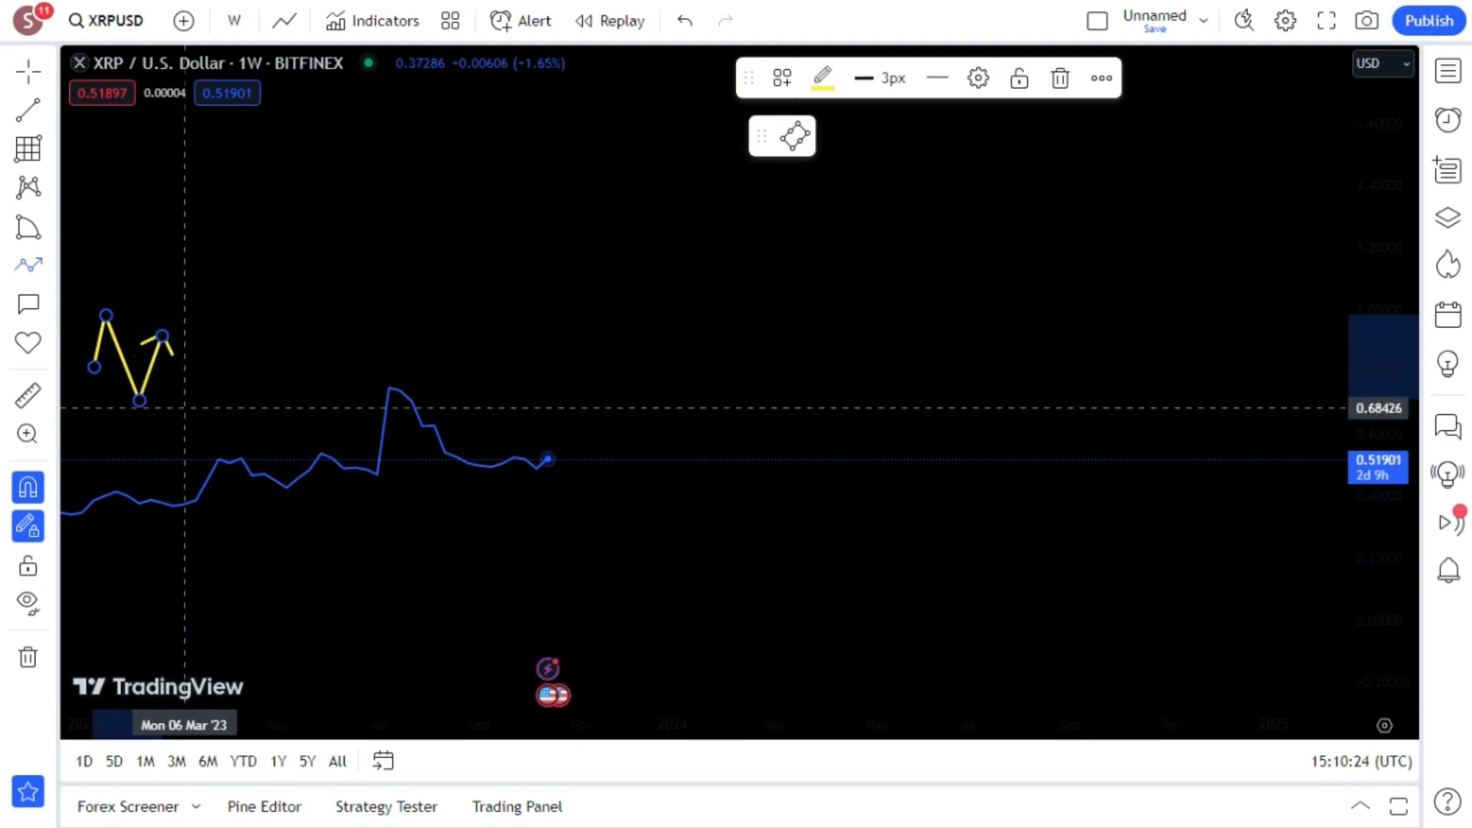
click(823, 78)
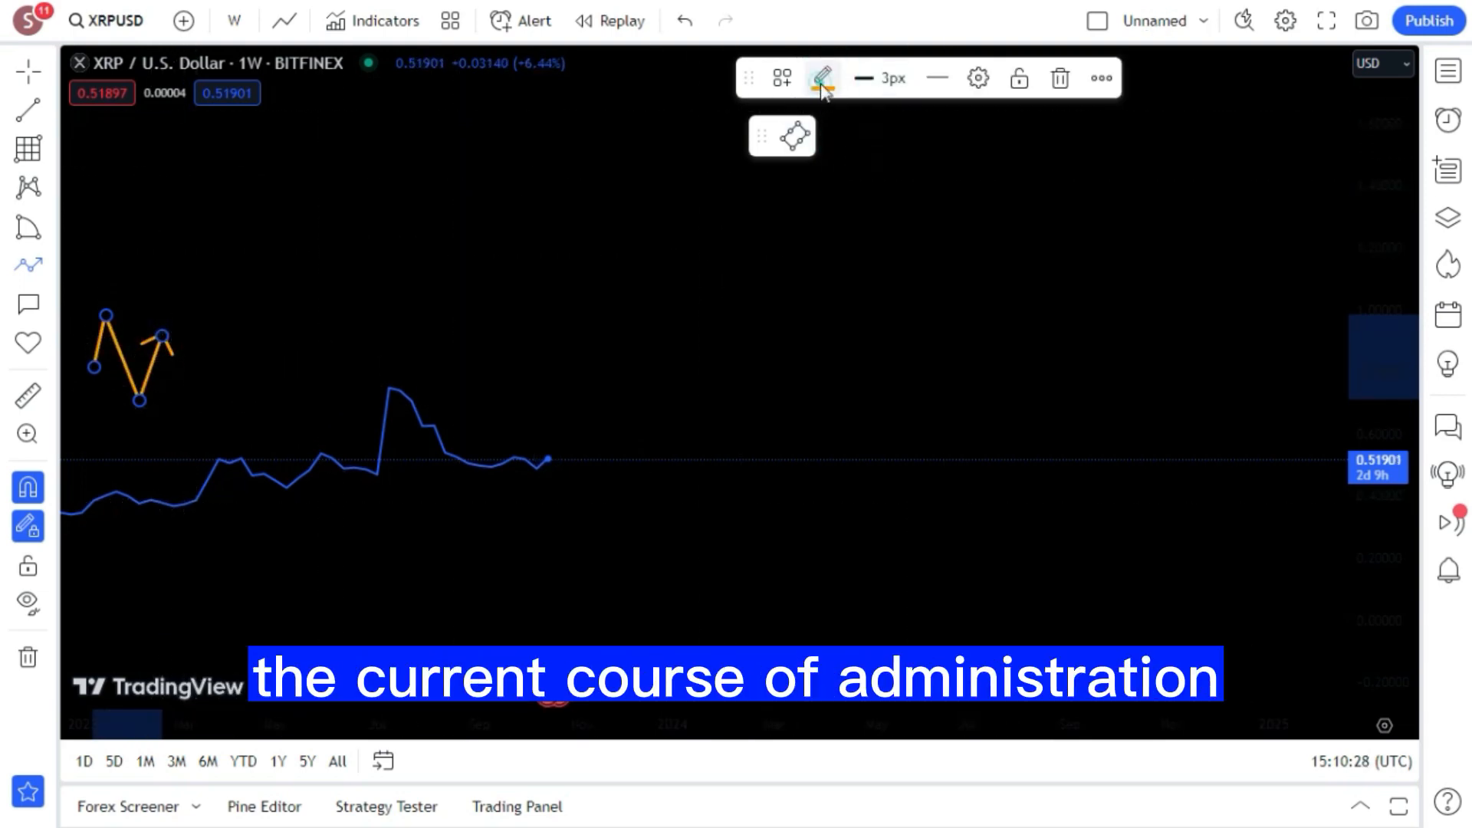
click(822, 136)
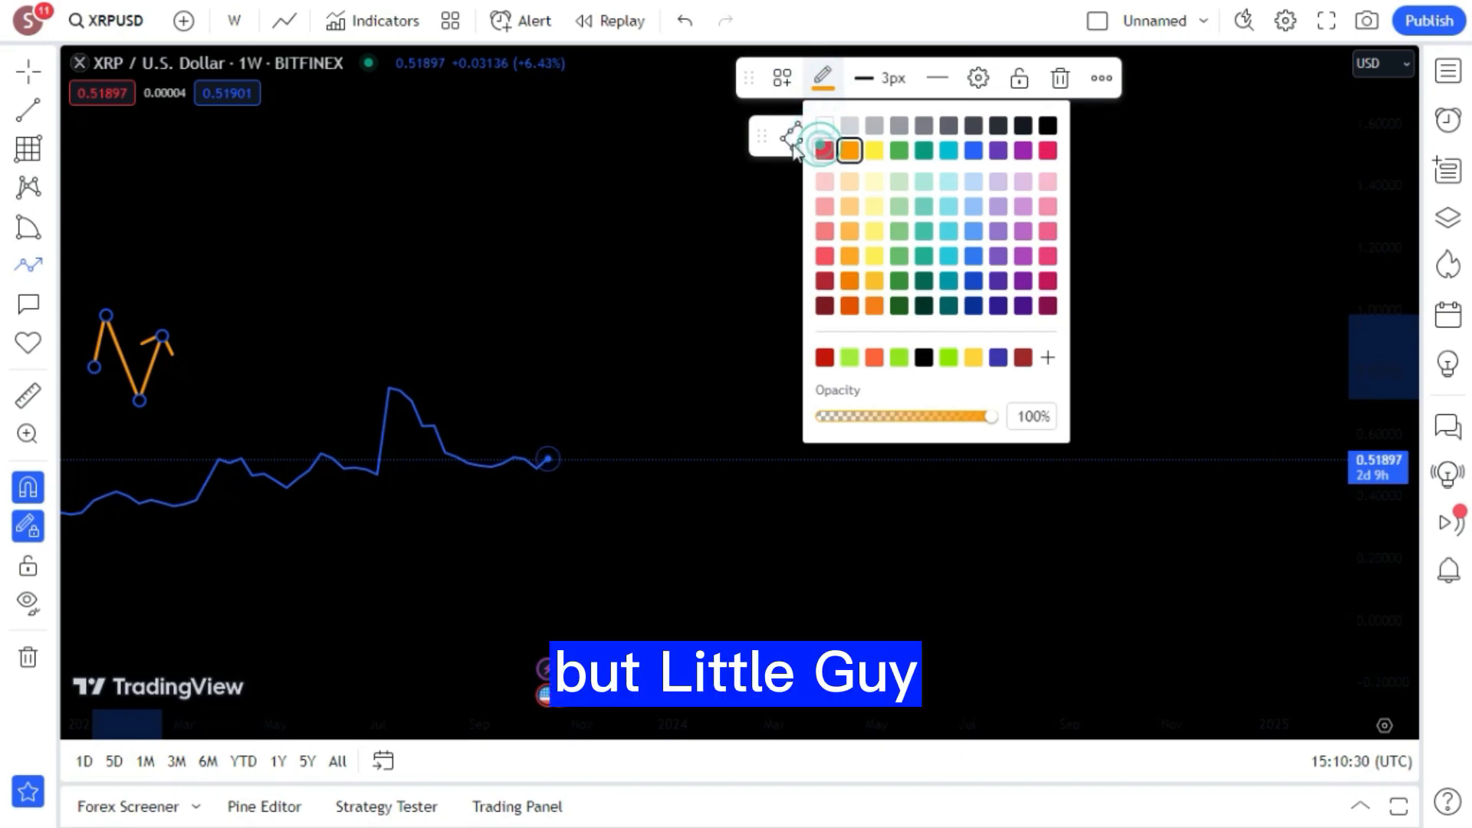
click(823, 149)
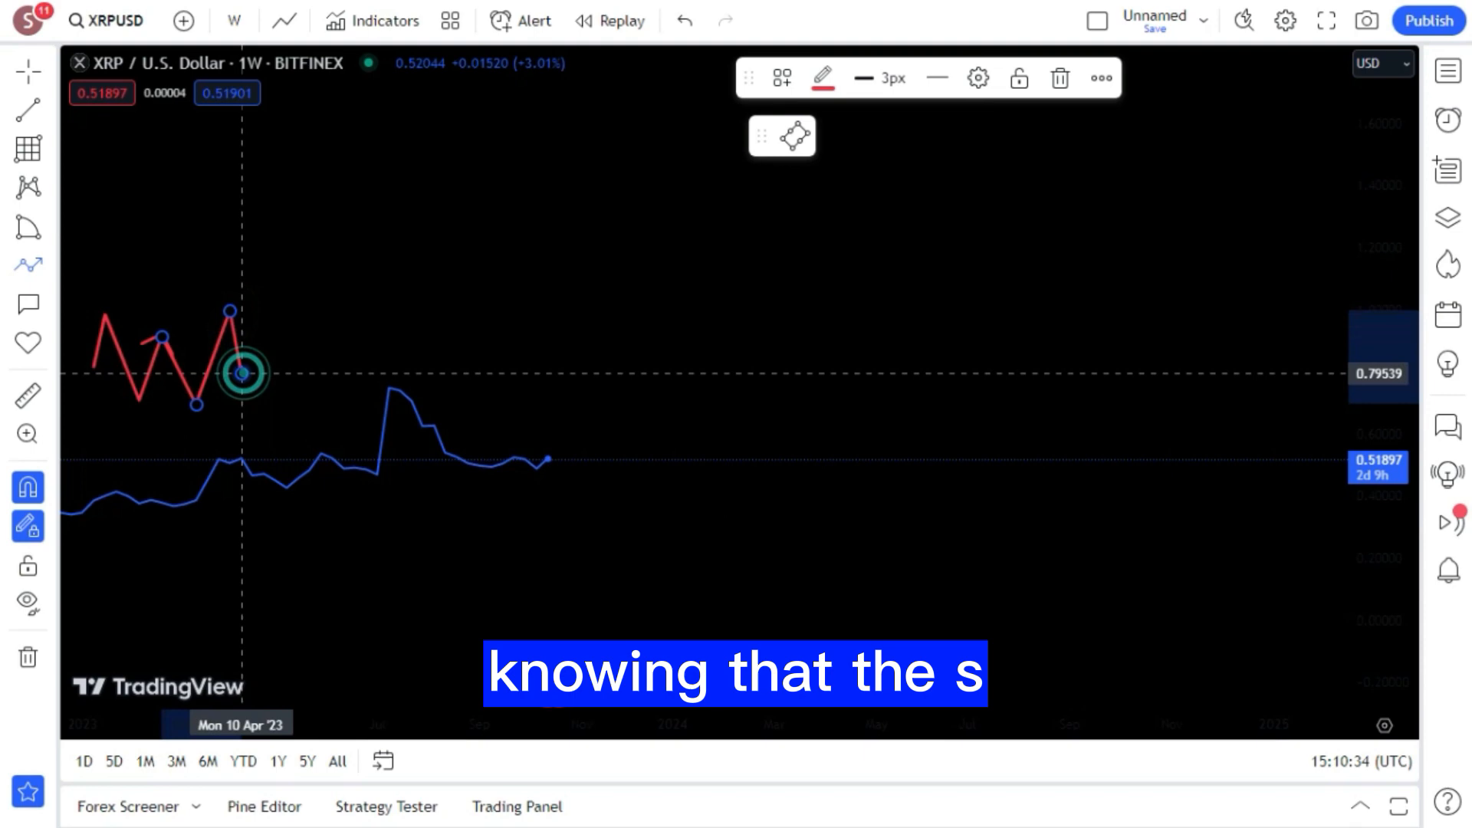
drag(242, 372, 296, 163)
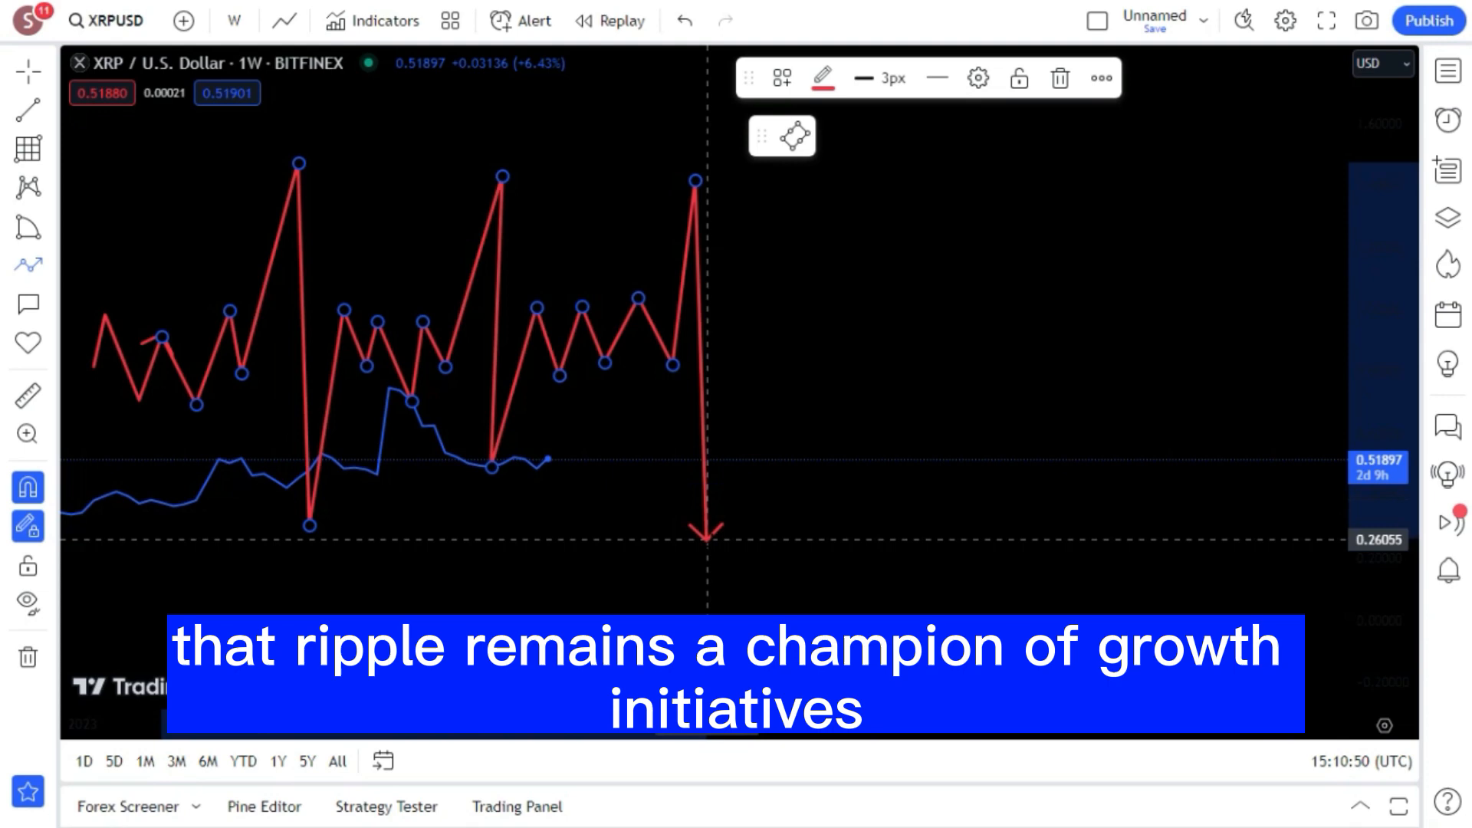
Step: Carry the red zigzag across the chart and ring a peak and a trough with orange circles
drag(694, 526, 782, 384)
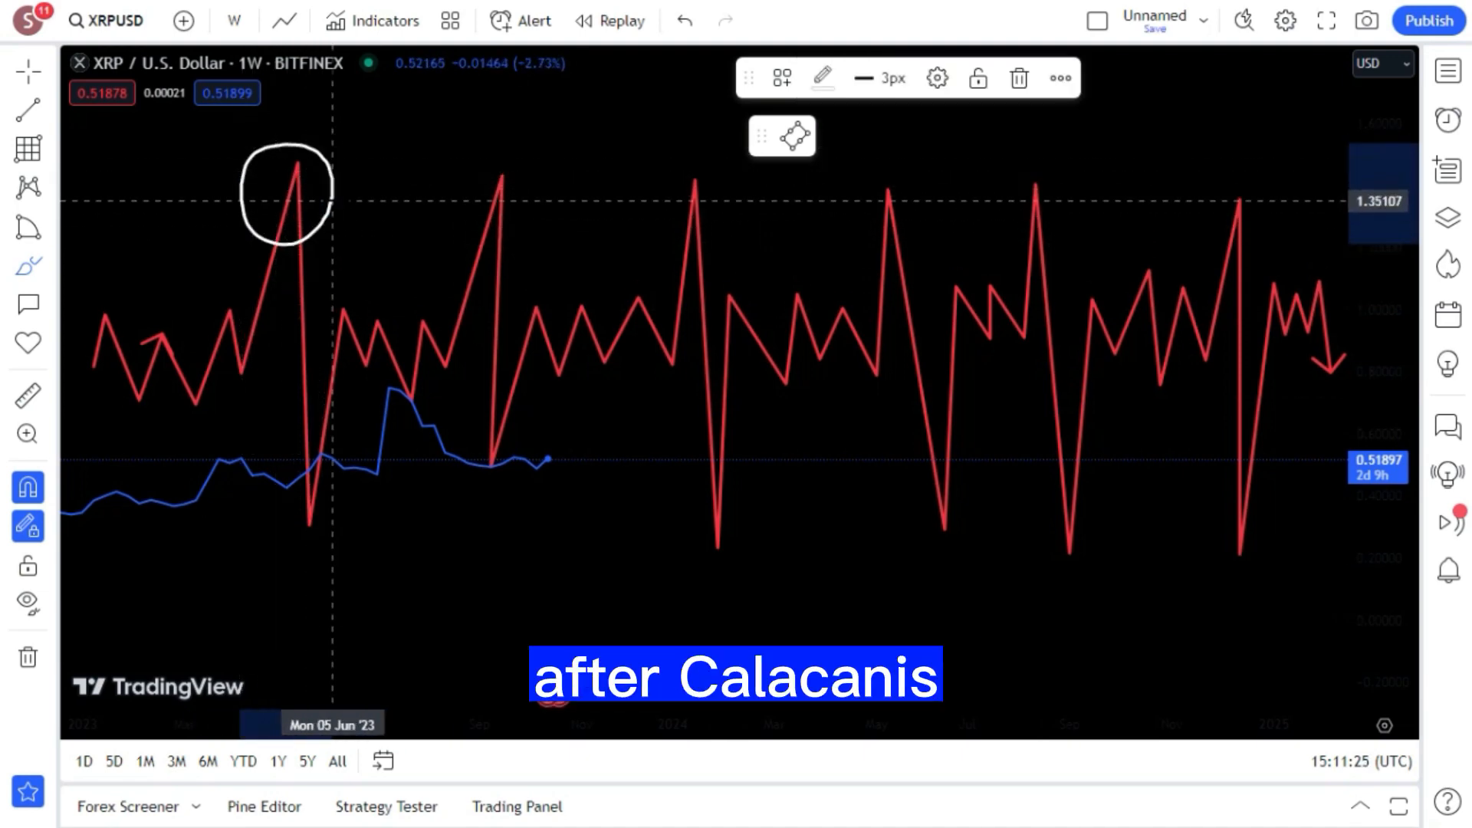
click(822, 78)
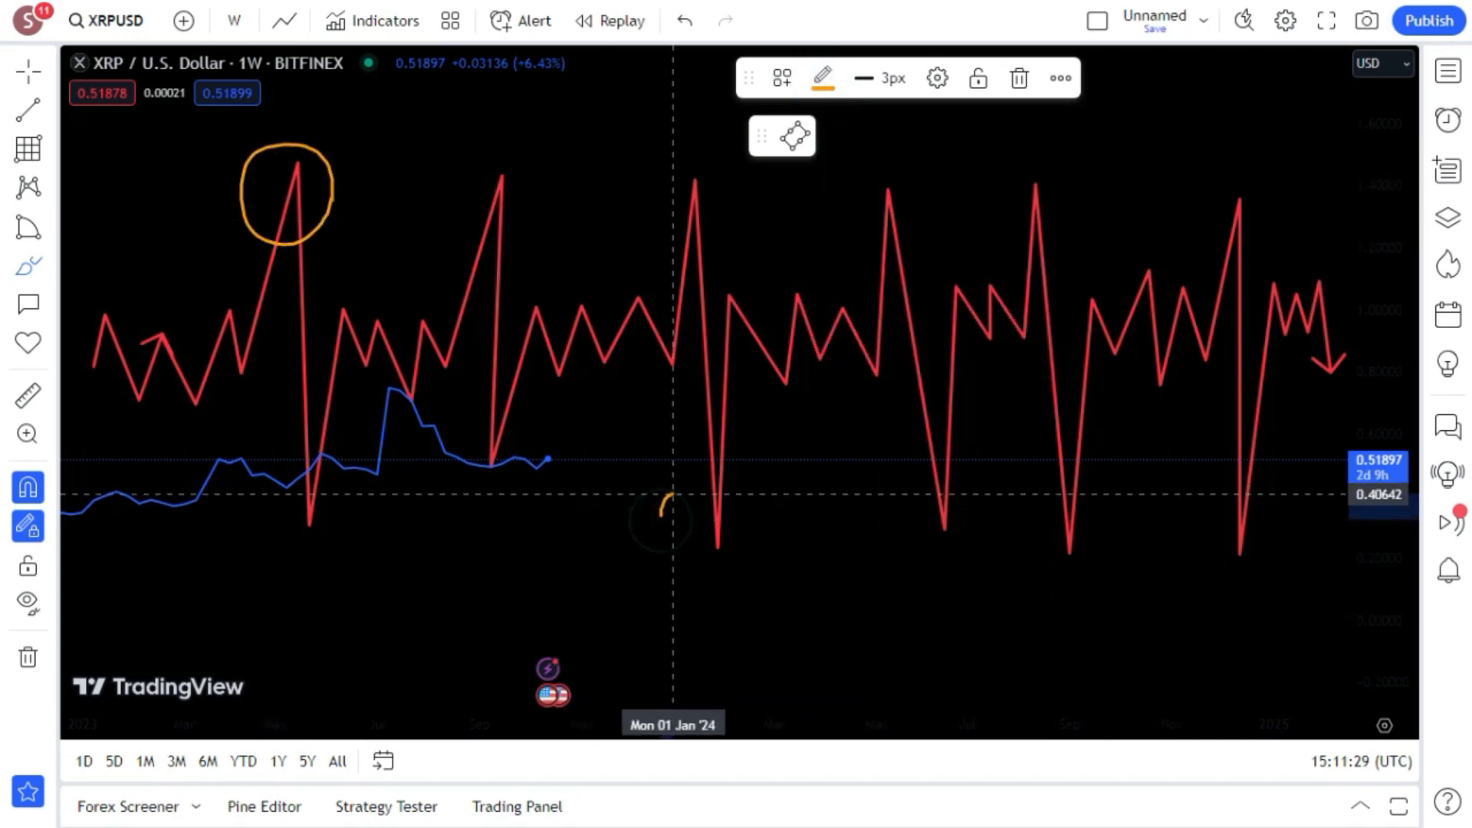
drag(667, 497, 779, 554)
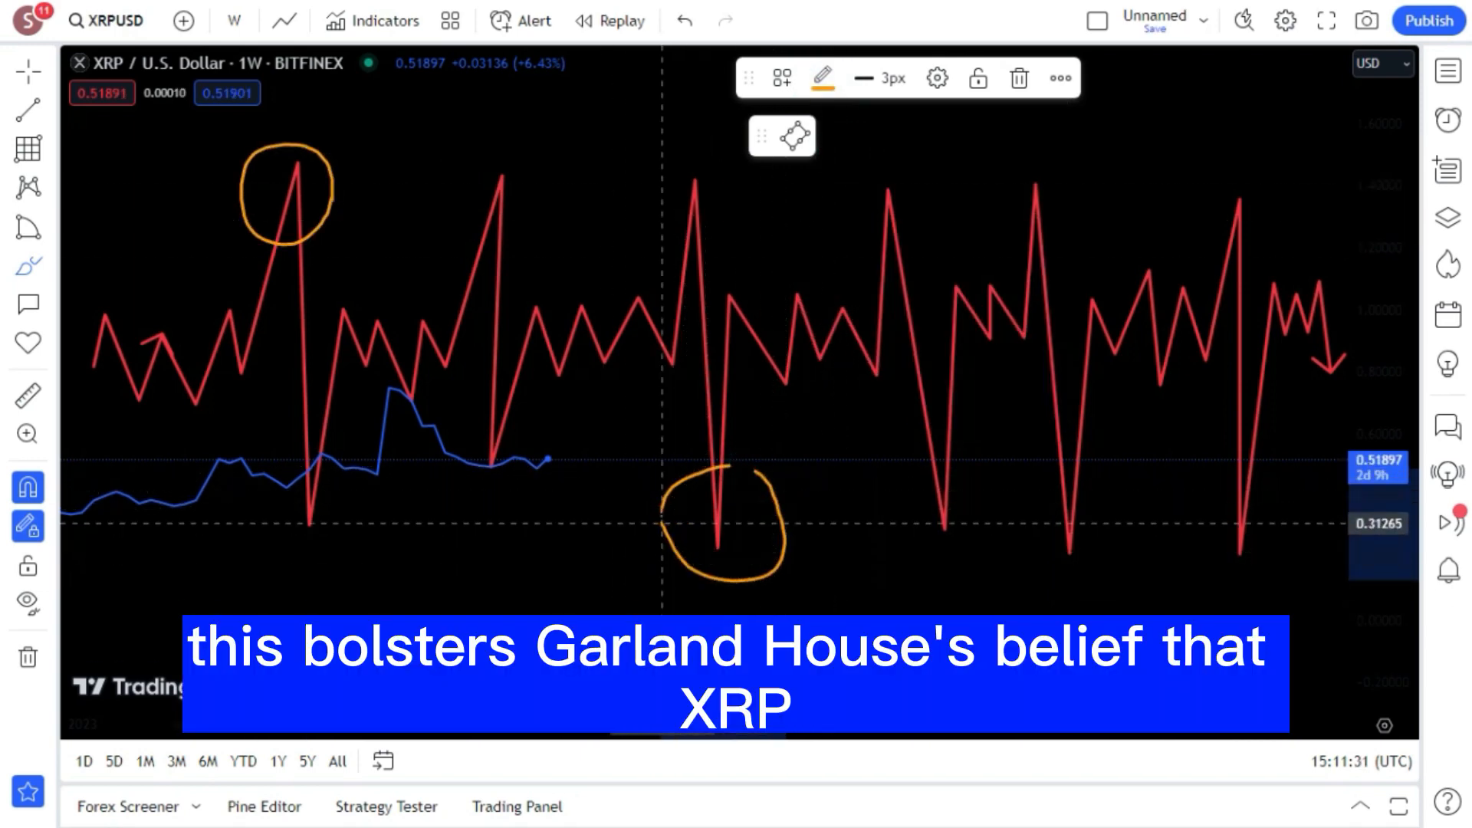